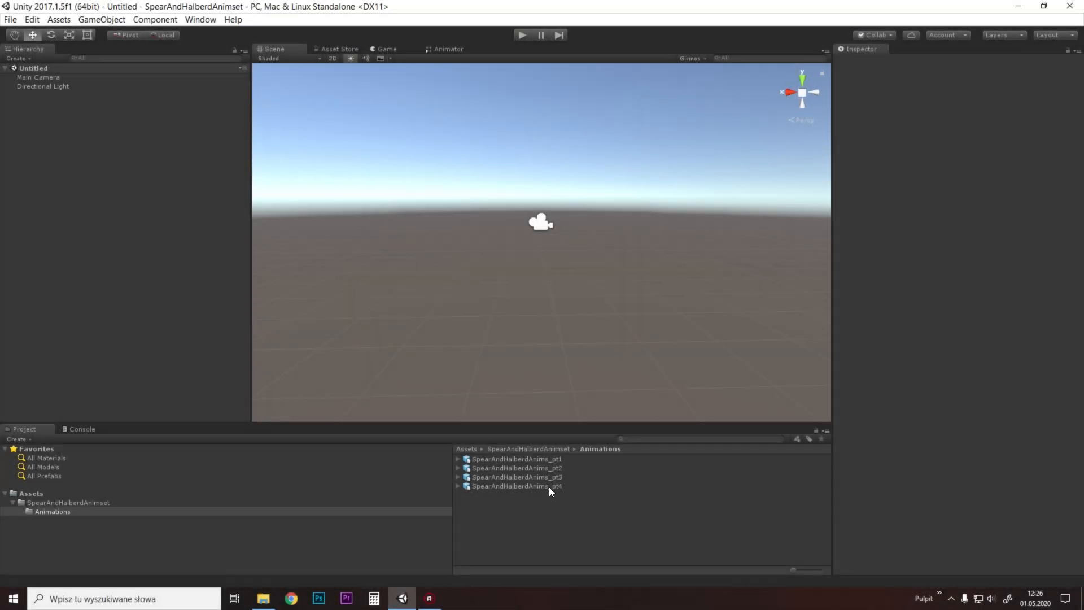
Step: Show the import settings of SpearAndHalberdAnims_pt3, then of SpearAndHalberdAnims_pt4
{"action": "left_click", "coordinate": [517, 477]}
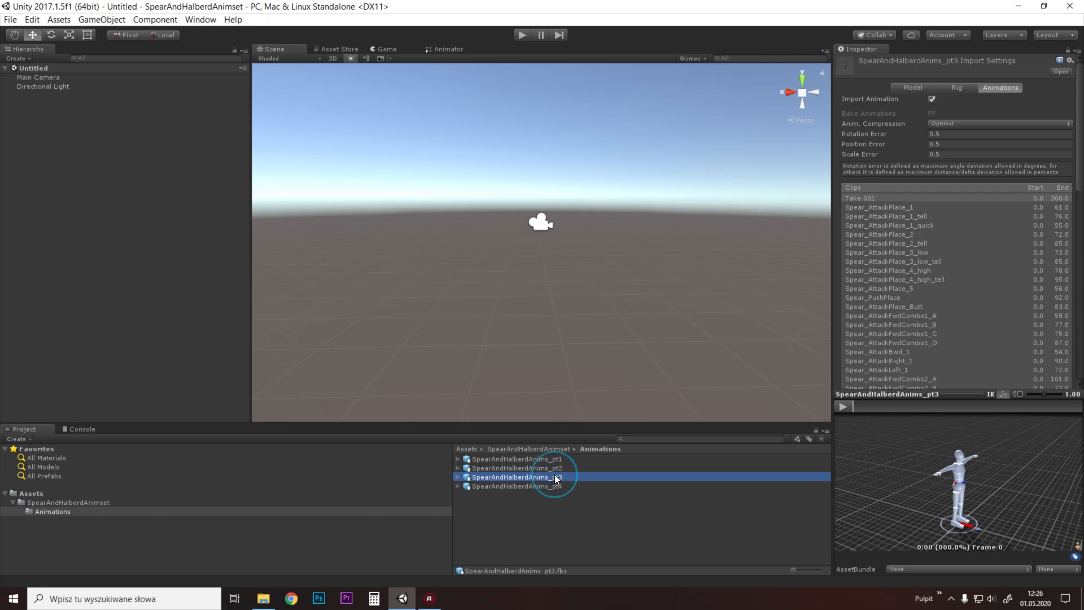
{"action": "scroll", "scroll_direction": "down", "scroll_amount": 3}
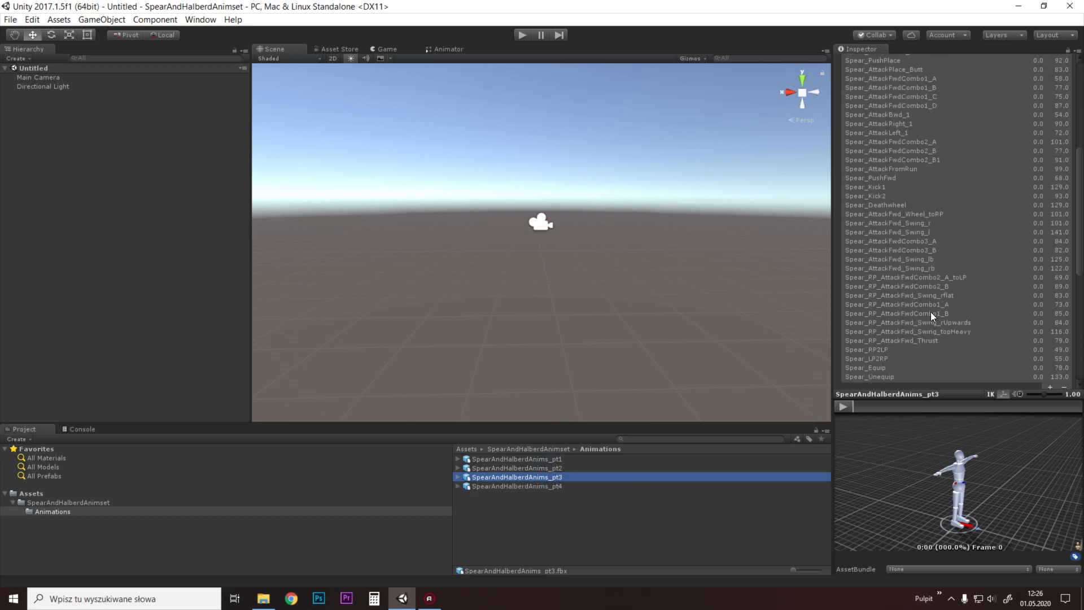
{"action": "left_click", "coordinate": [517, 467]}
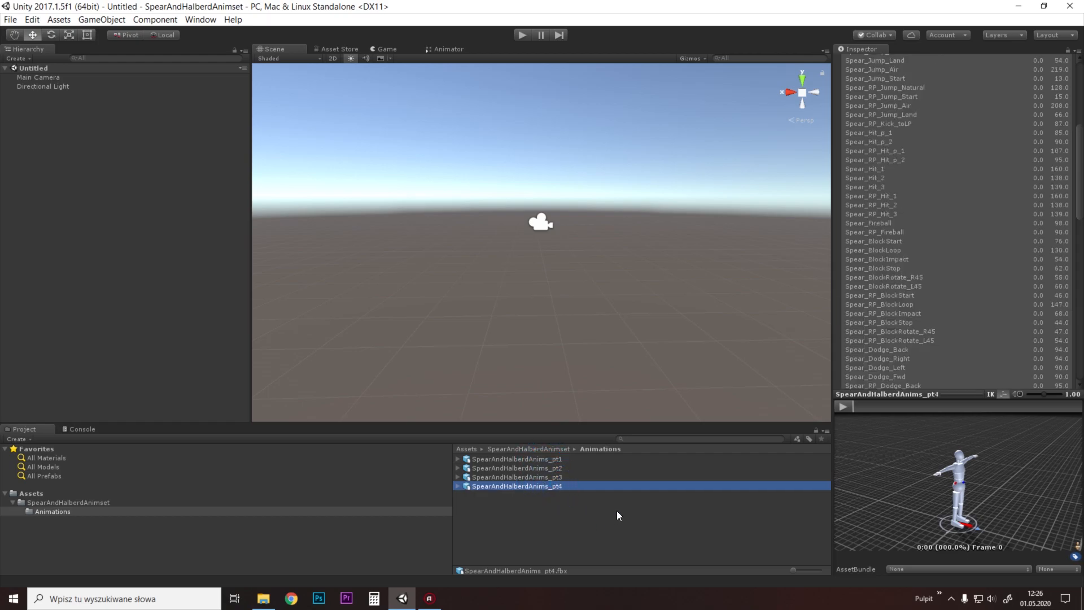
{"action": "mouse_move", "coordinate": [968, 365]}
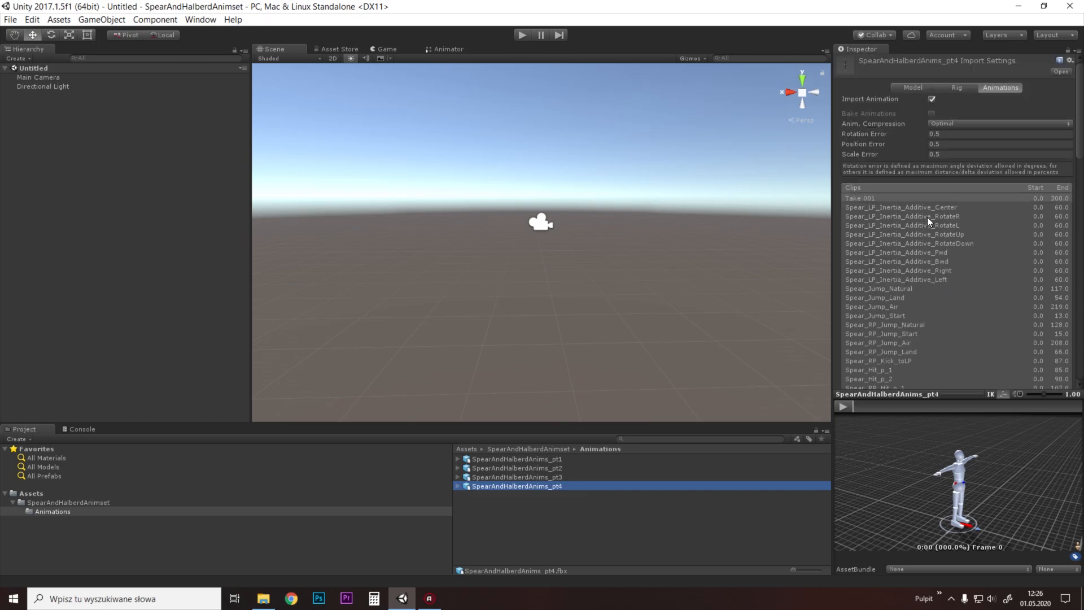
{"action": "mouse_move", "coordinate": [935, 257]}
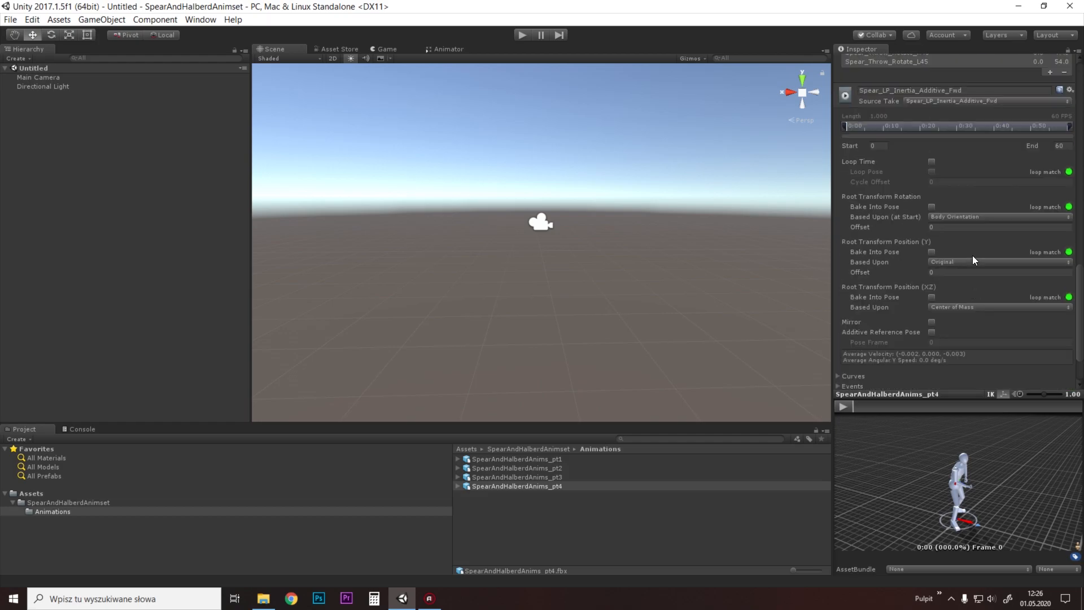
{"action": "scroll", "scroll_direction": "down", "scroll_amount": 3}
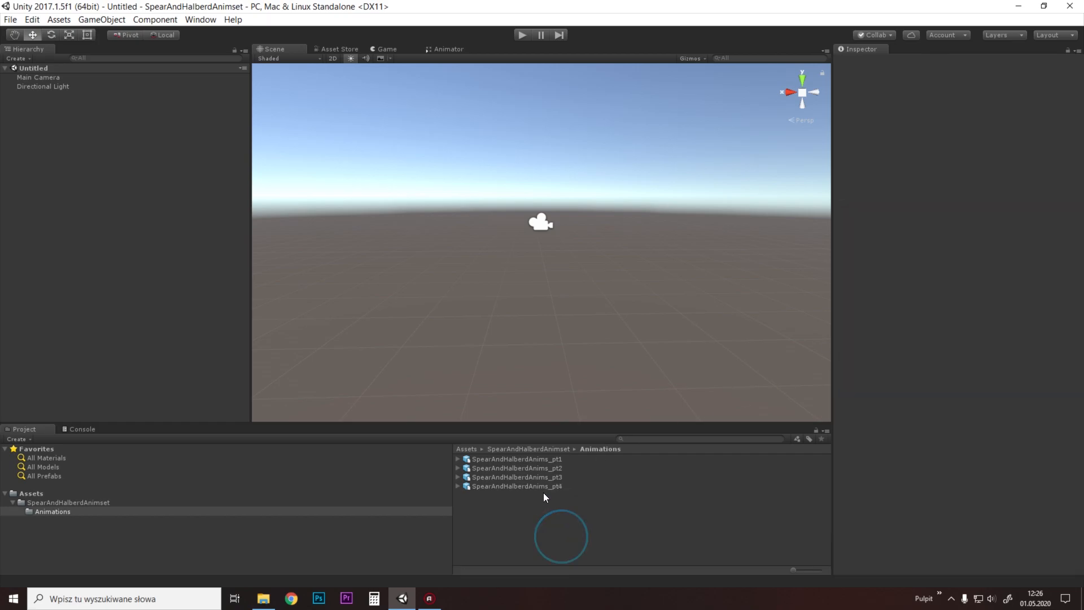
Step: Review the Spear_RP_Jump_Start clip's root transform settings in the pt4 asset
{"action": "left_click", "coordinate": [517, 486]}
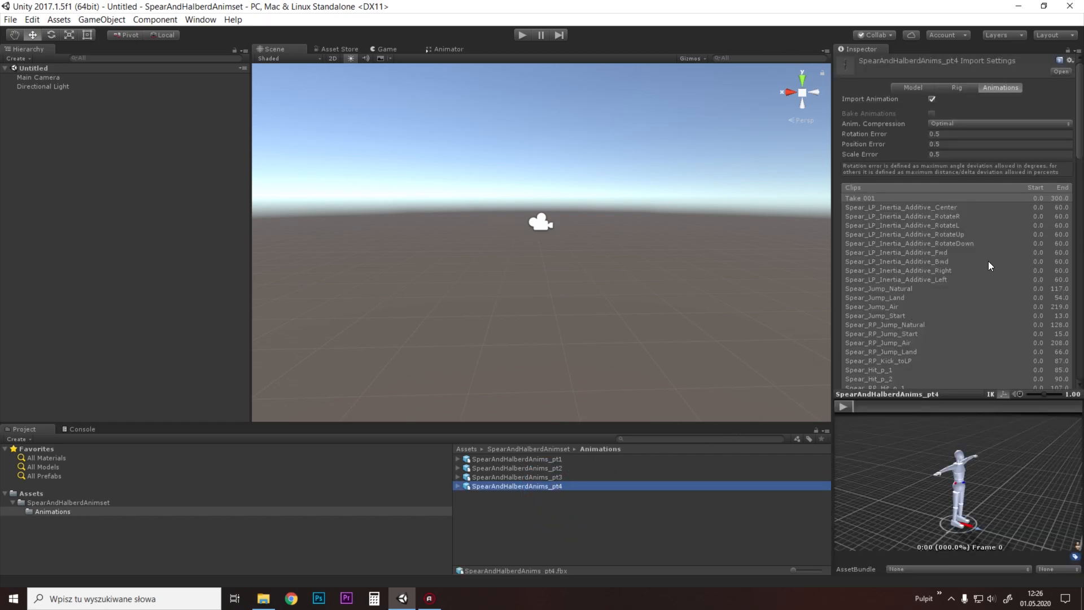
{"action": "scroll", "scroll_direction": "down", "scroll_amount": 3}
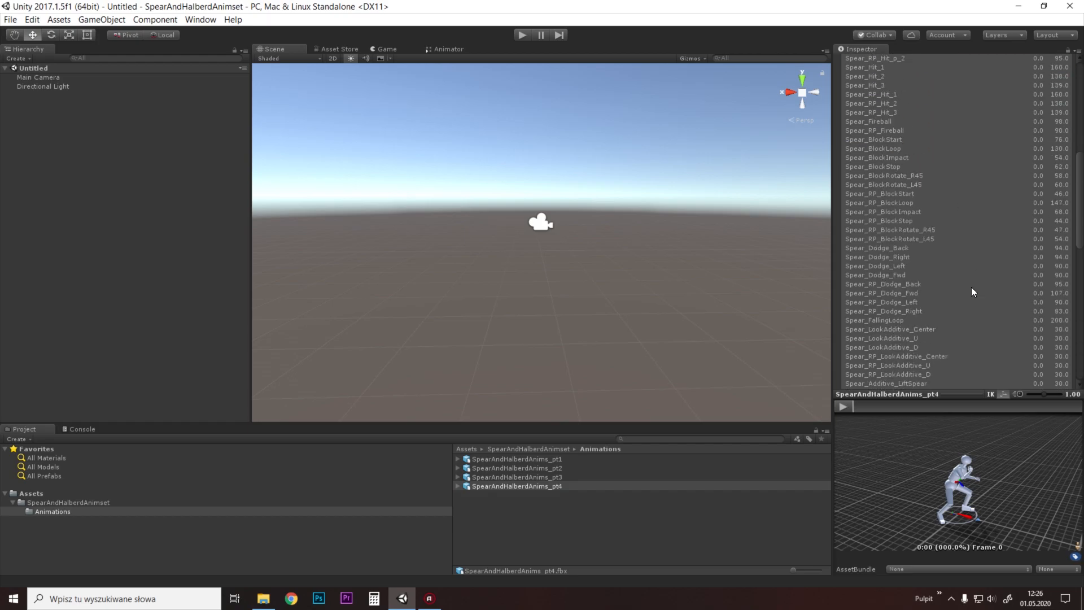
{"action": "left_click", "coordinate": [894, 80]}
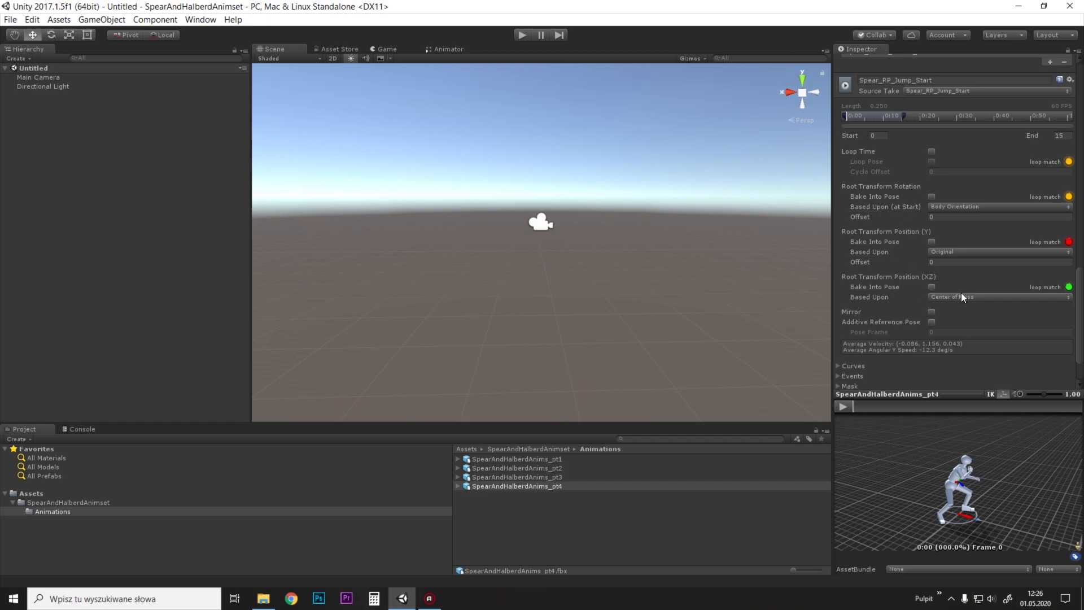
{"action": "scroll", "scroll_direction": "down", "scroll_amount": 3}
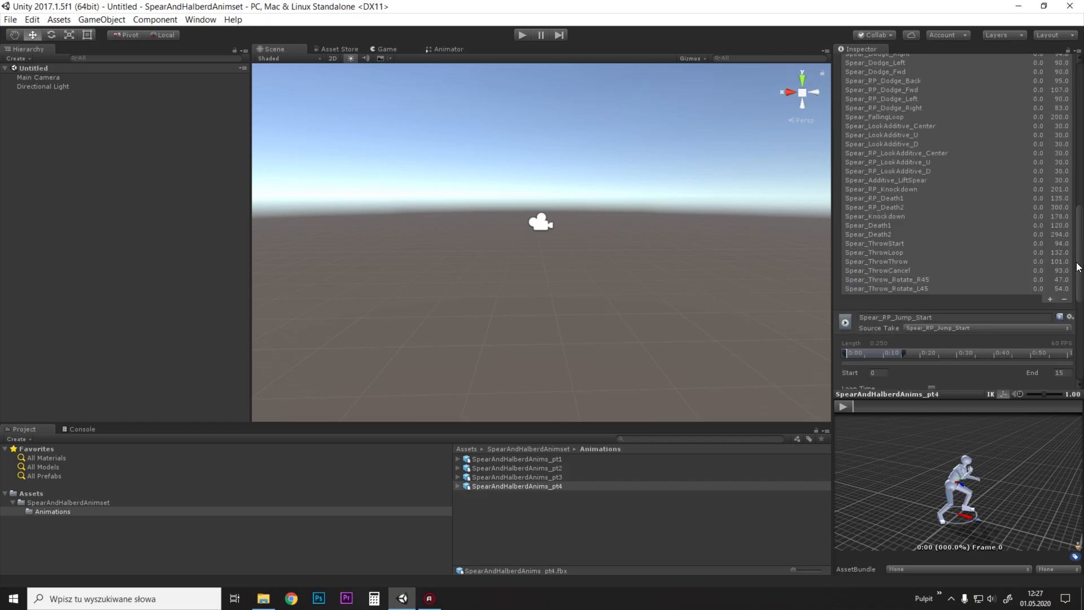
Step: Set Take 001's Root Transform Position (Y) to Bake Into Pose, based on Original
{"action": "left_click", "coordinate": [999, 68]}
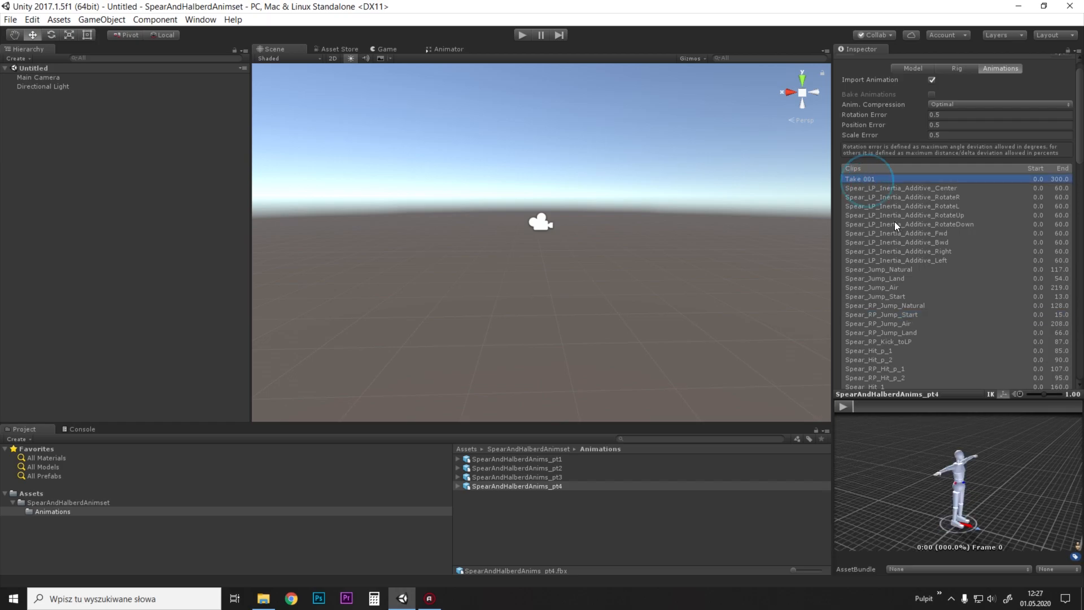
{"action": "left_click", "coordinate": [861, 178]}
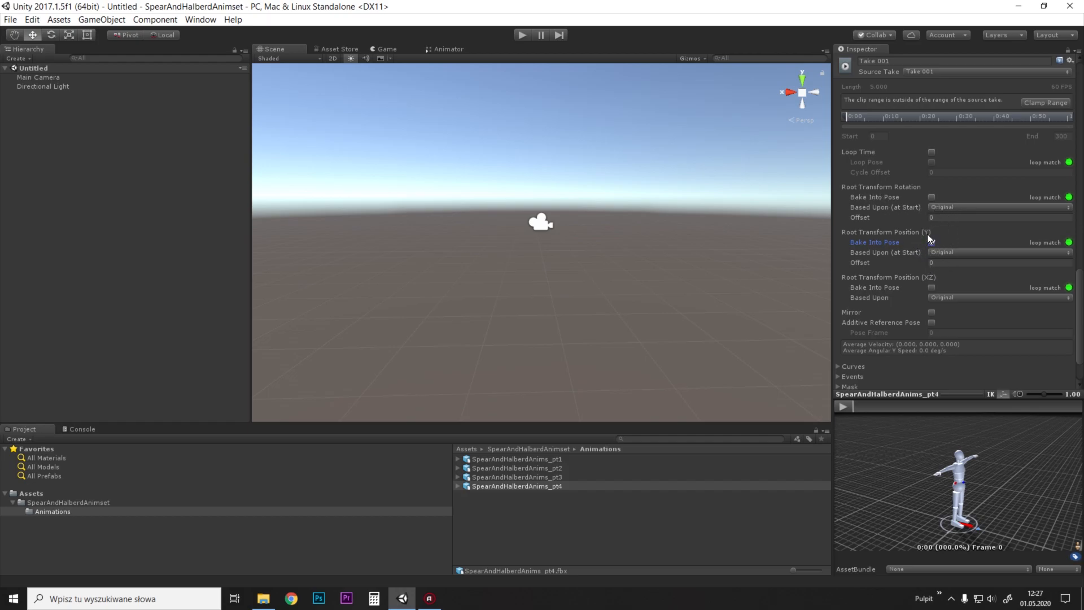
{"action": "left_click", "coordinate": [931, 242]}
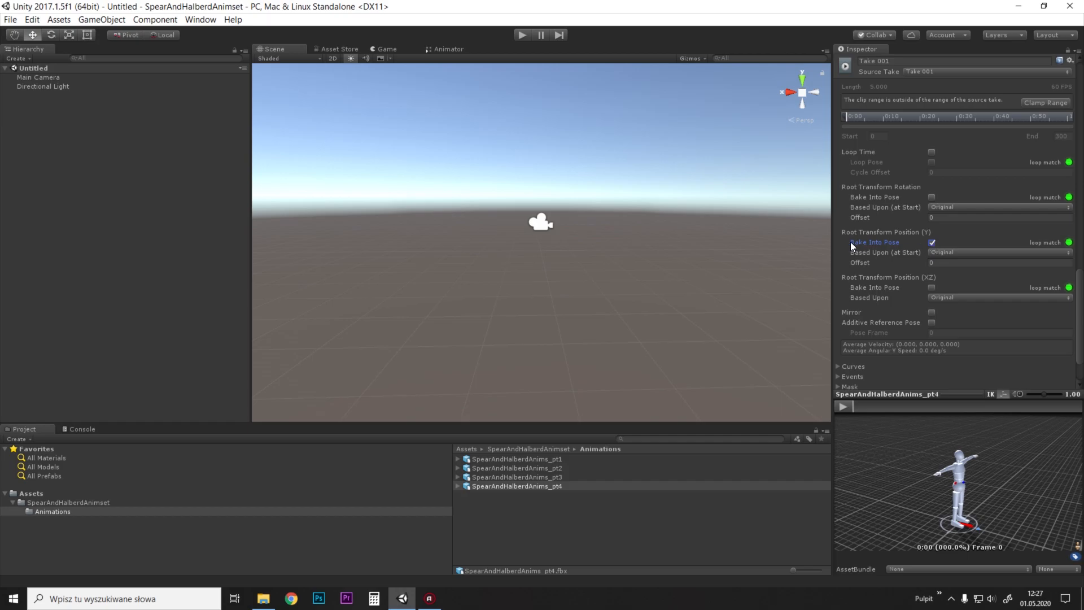
{"action": "mouse_move", "coordinate": [931, 262]}
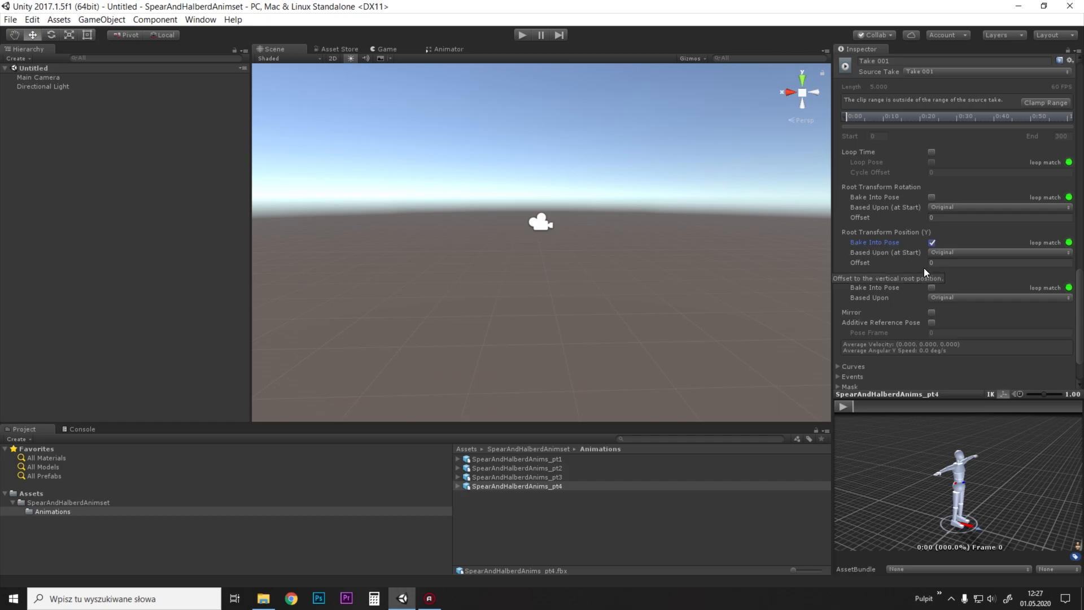
Step: Define Take 001's mask from this model and include the RightHandProp bone
{"action": "left_click", "coordinate": [839, 329]}
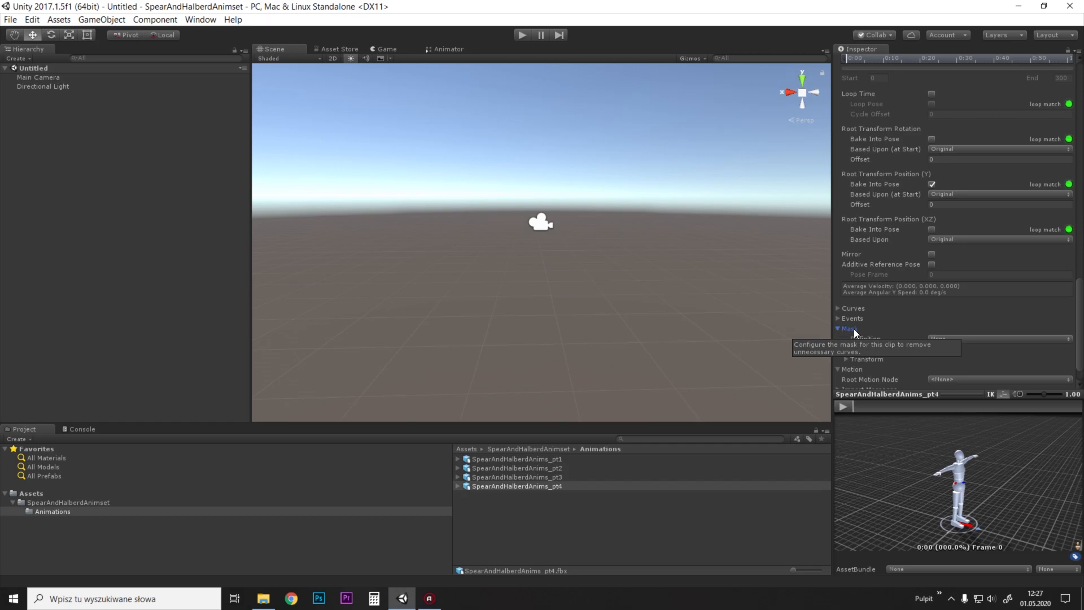
{"action": "left_click", "coordinate": [999, 307]}
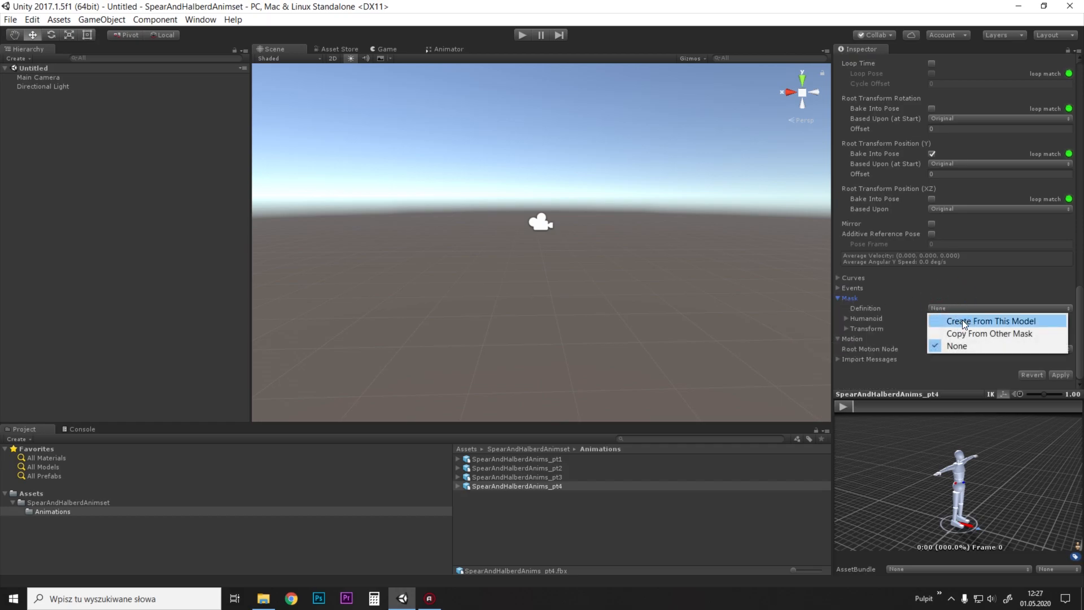
{"action": "left_click", "coordinate": [991, 321]}
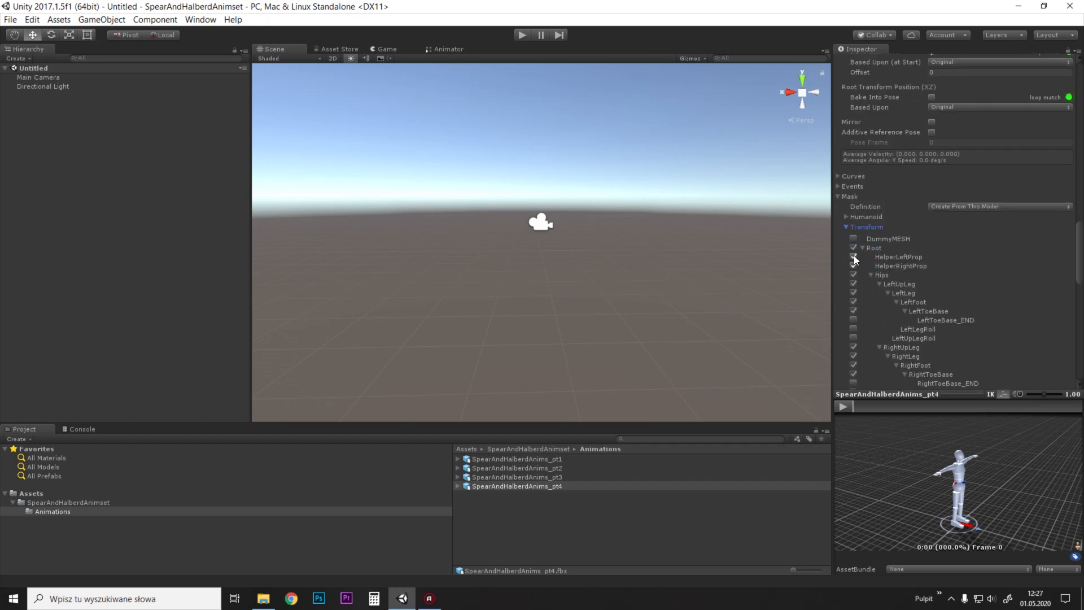
{"action": "scroll", "scroll_direction": "down", "scroll_amount": 3}
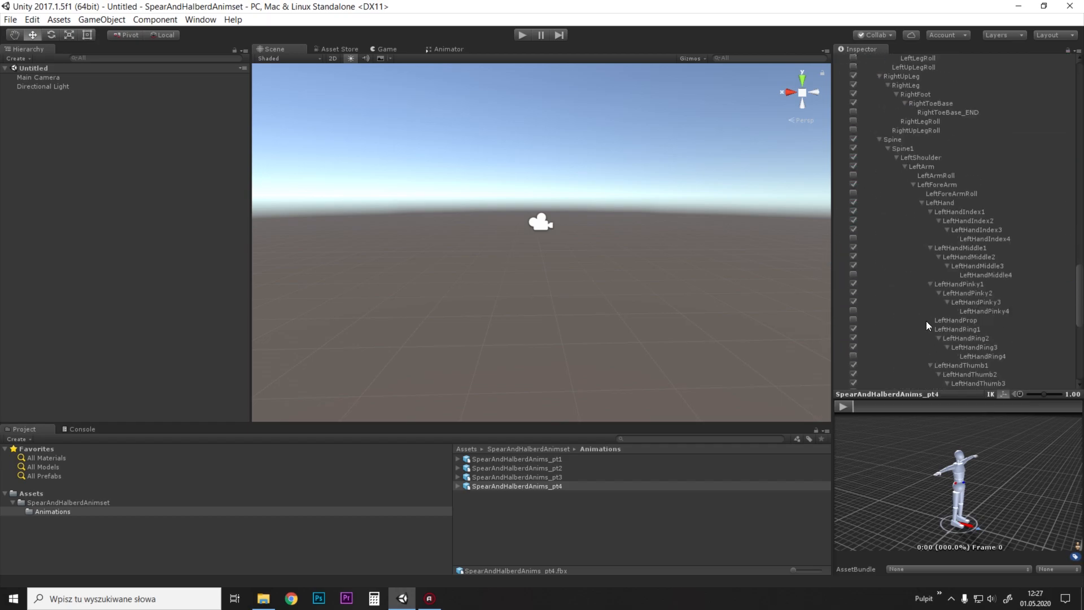
{"action": "scroll", "scroll_direction": "down", "scroll_amount": 3}
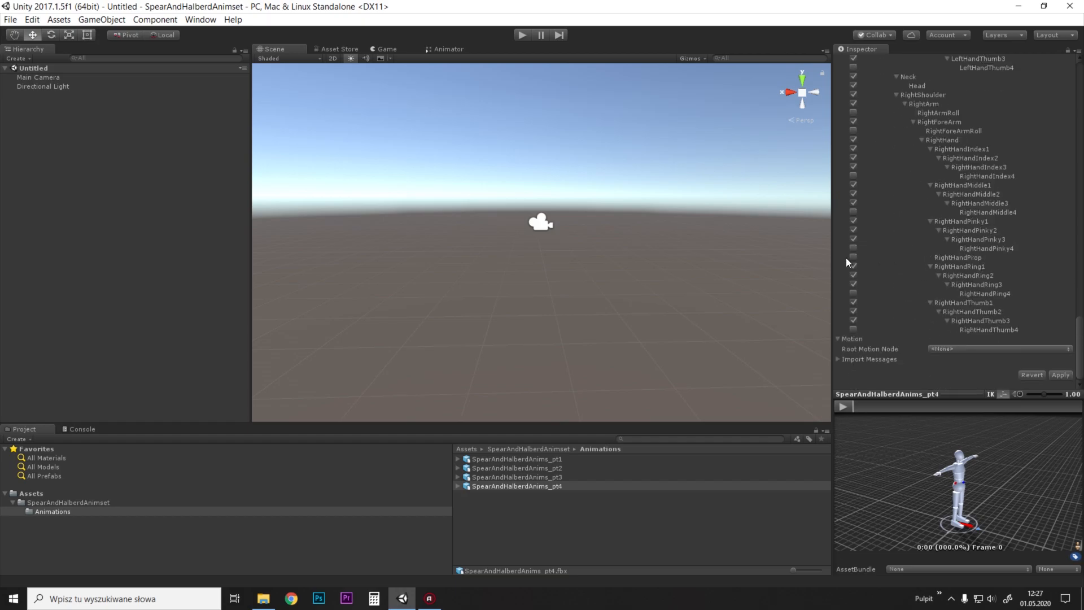
{"action": "left_click", "coordinate": [854, 256]}
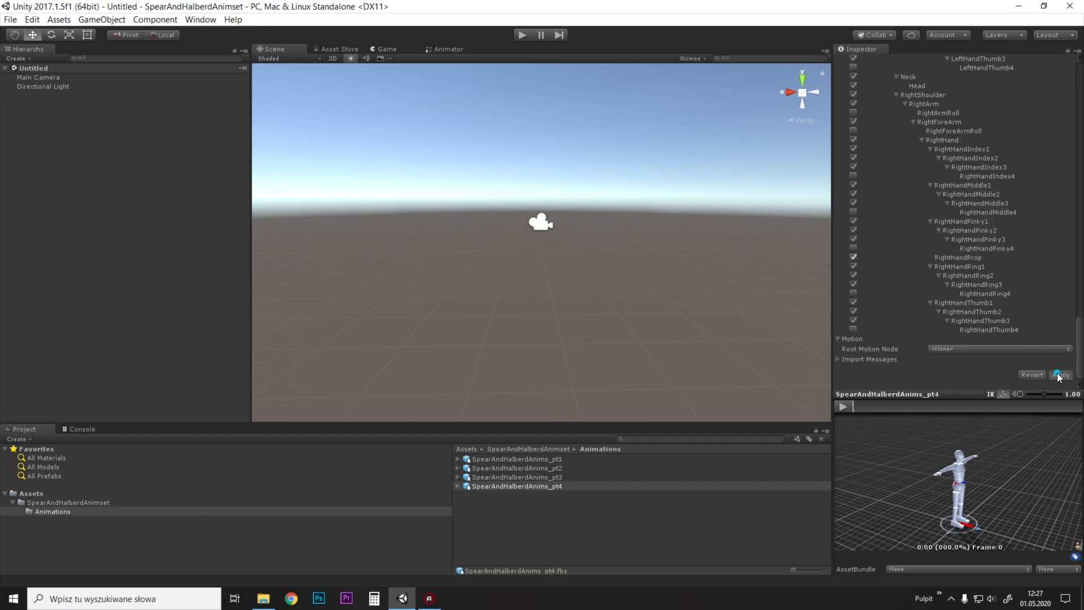
Step: Apply the changed import settings to the pt4 asset
{"action": "left_click", "coordinate": [1060, 373]}
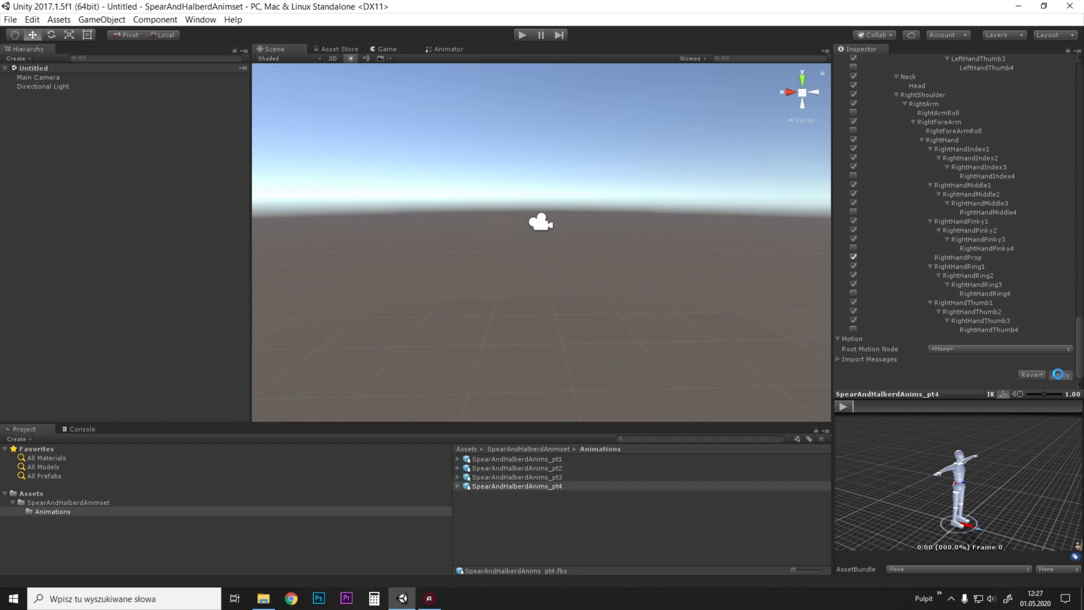
{"action": "left_click", "coordinate": [1060, 374]}
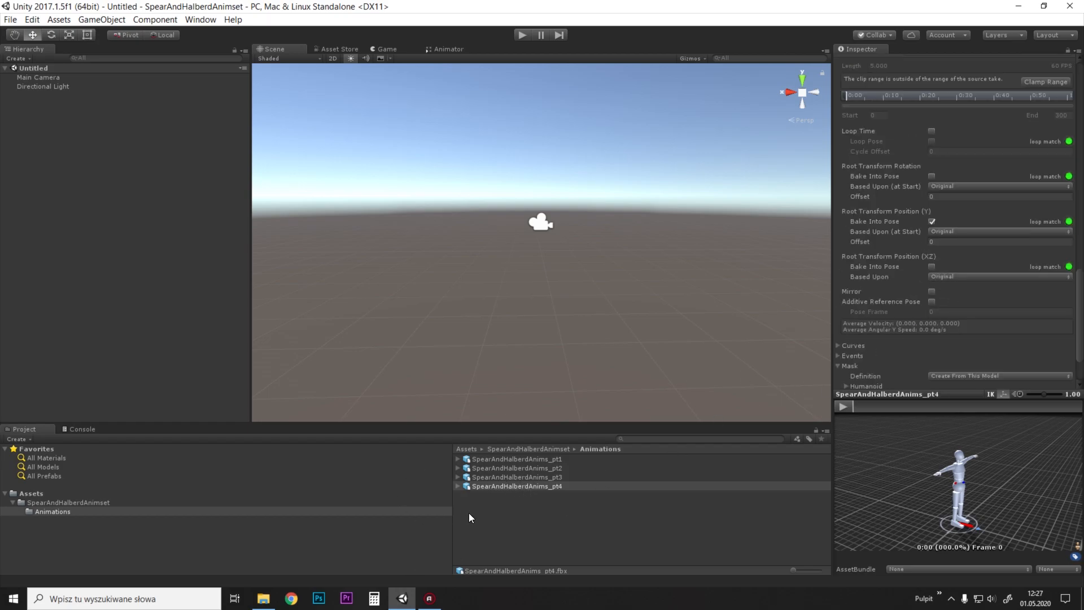
Step: Bring up the asset actions menu for SpearAndHalberdAnims_pt4 in the Project panel
{"action": "right_click", "coordinate": [525, 486]}
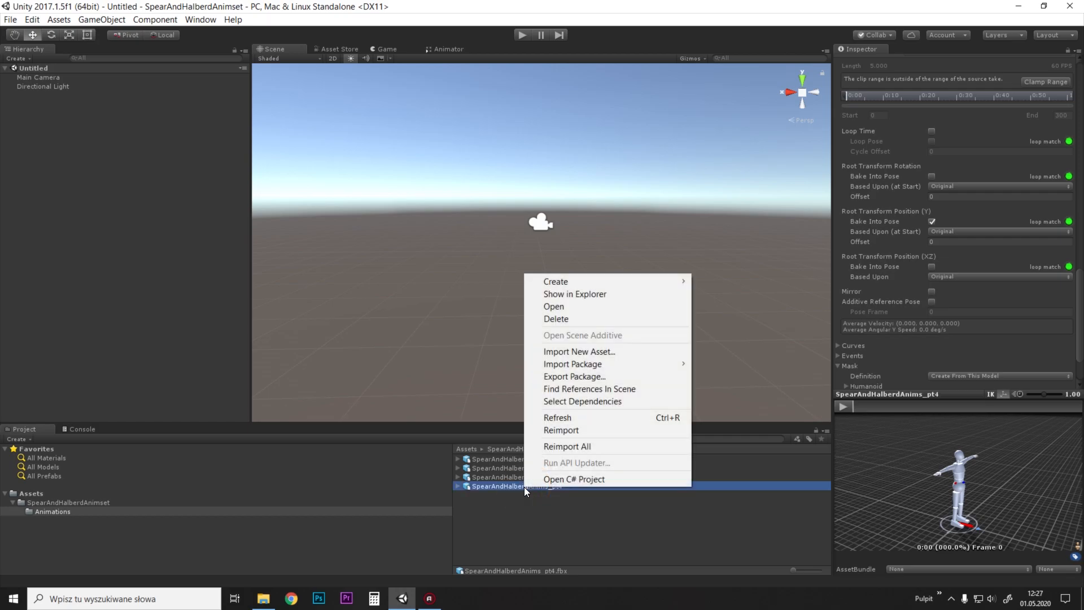
{"action": "mouse_move", "coordinate": [585, 418]}
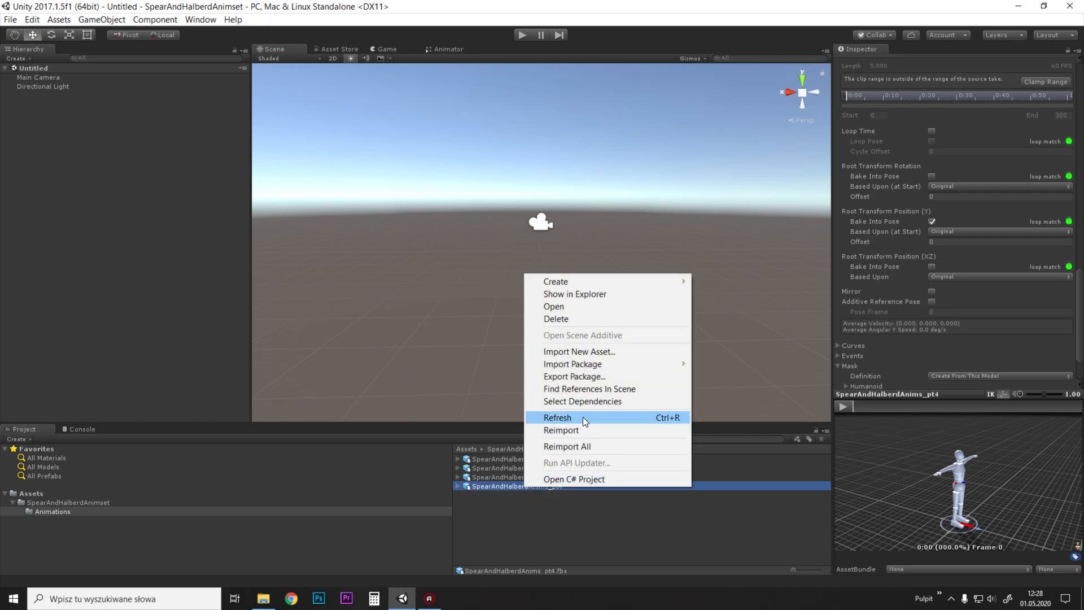
{"action": "mouse_move", "coordinate": [593, 416]}
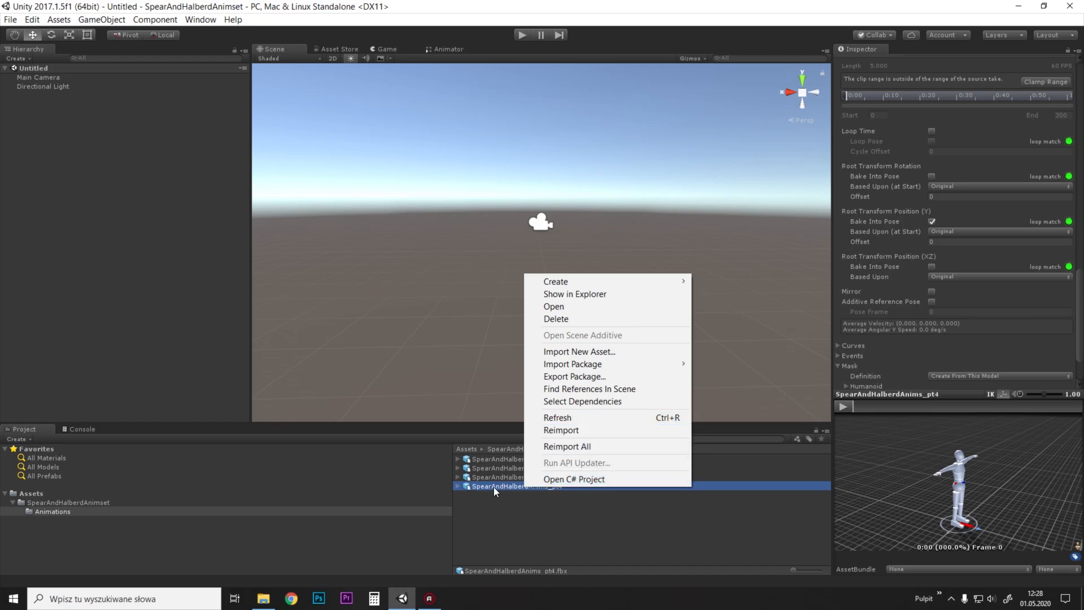
{"action": "mouse_move", "coordinate": [557, 482]}
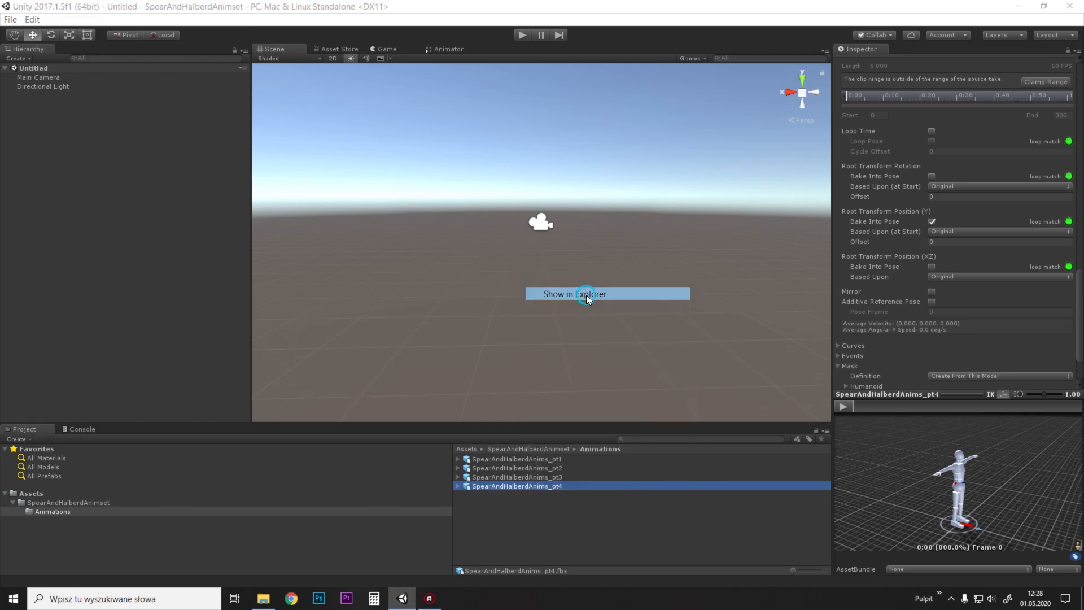
Step: Reveal the file in Explorer and open SpearAndHalberdAnims_pt4.fbx.meta in Notepad++
{"action": "left_click", "coordinate": [574, 294]}
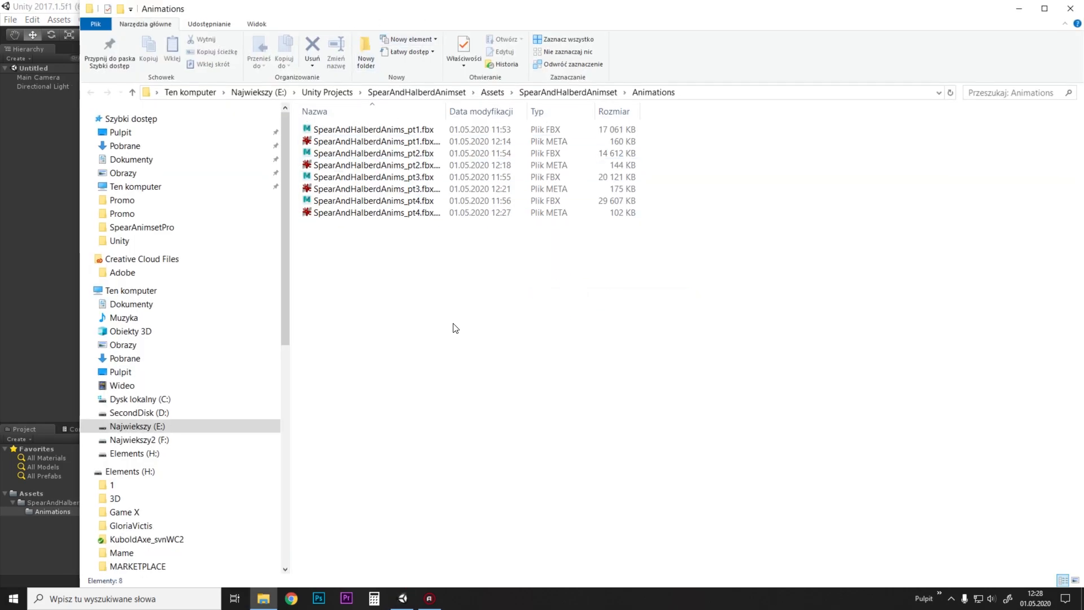
{"action": "left_click", "coordinate": [374, 212]}
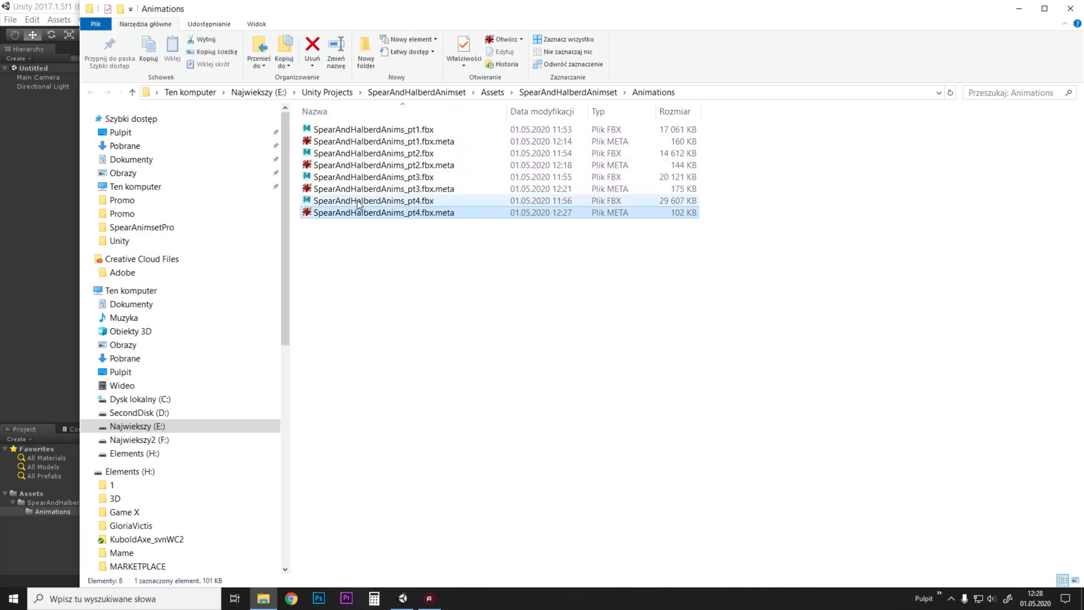
{"action": "left_click", "coordinate": [383, 212]}
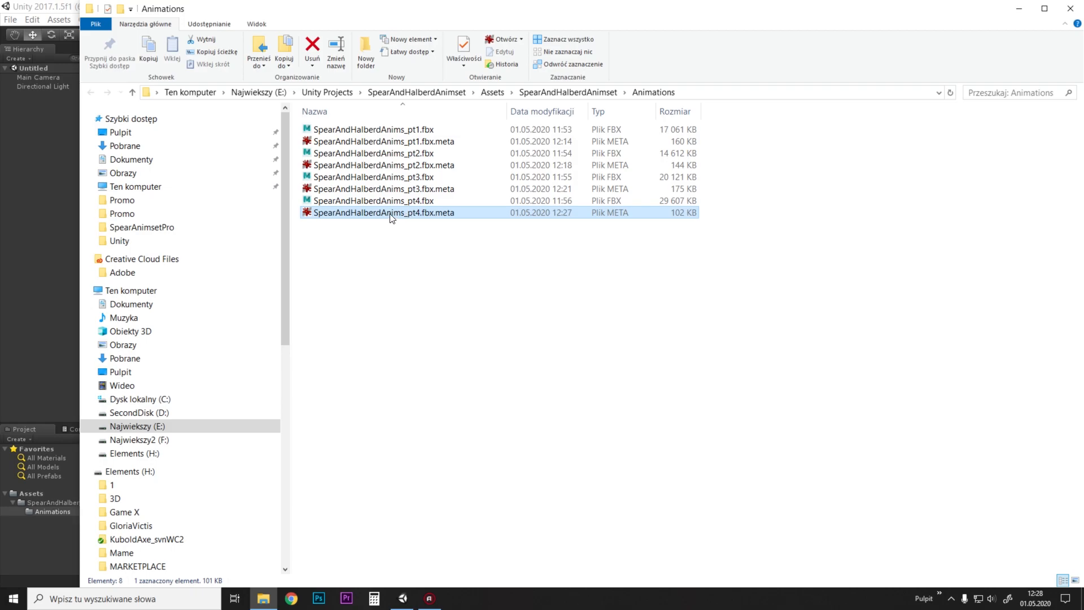
{"action": "right_click", "coordinate": [384, 212]}
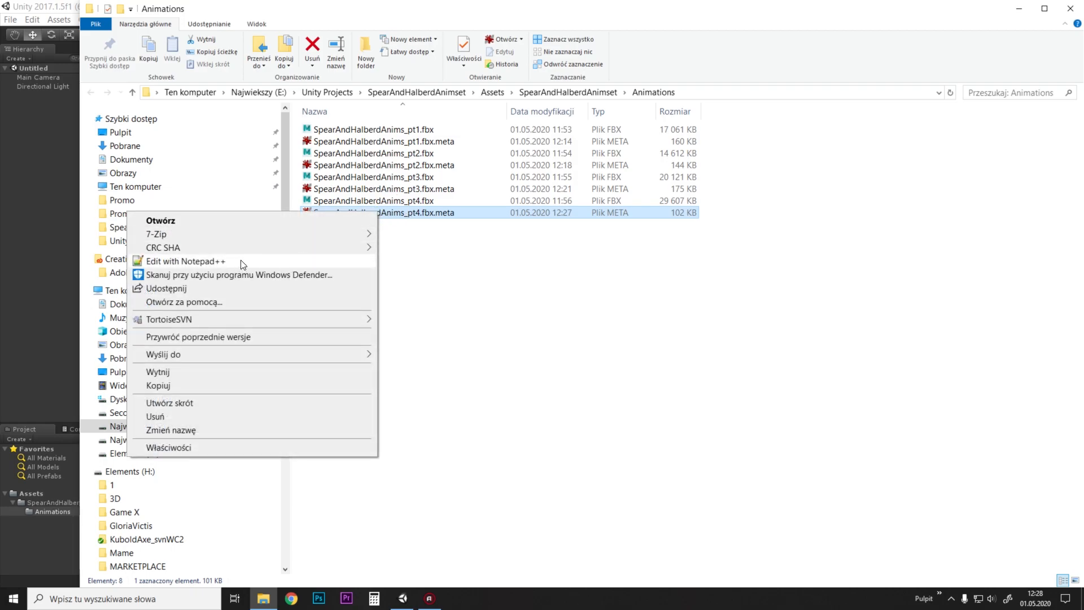
{"action": "left_click", "coordinate": [185, 261]}
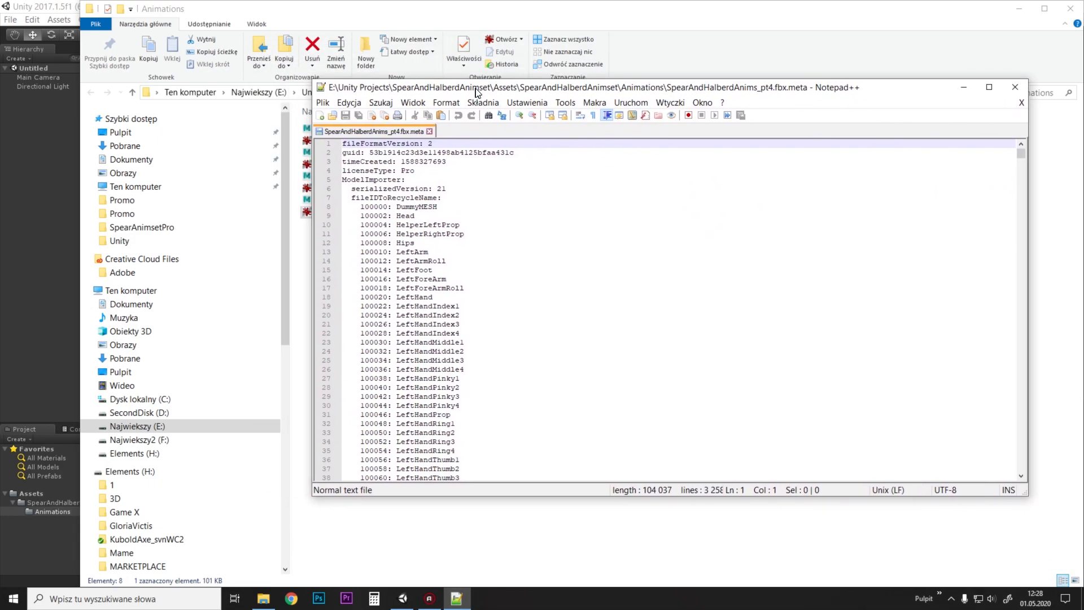
Step: Scroll to Take 001's settings under clipAnimations and bring up the Szukaj menu
{"action": "scroll", "scroll_direction": "down", "scroll_amount": 3}
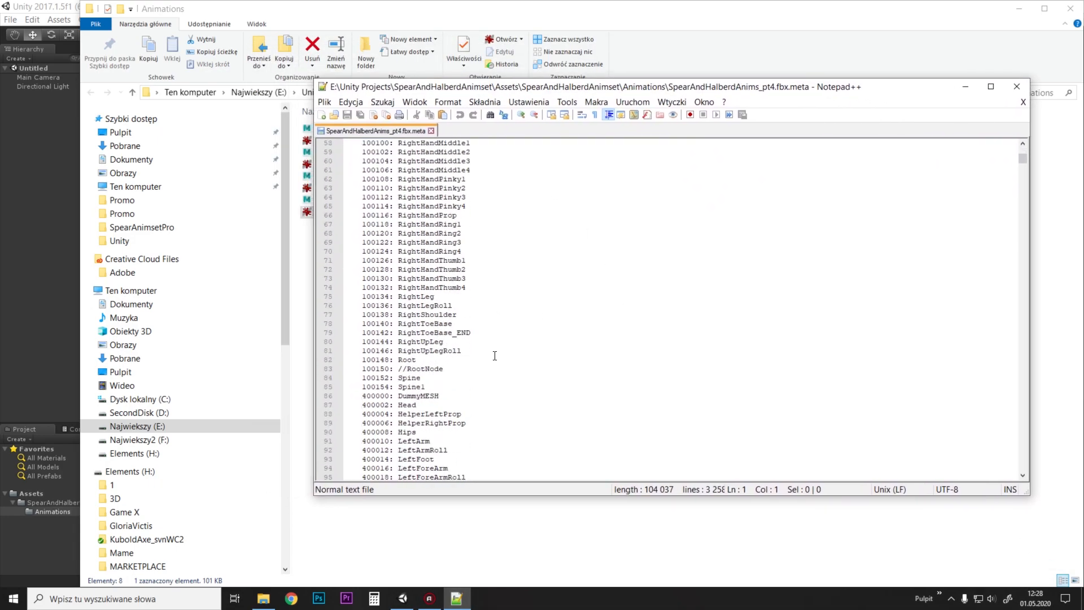
{"action": "scroll", "scroll_direction": "down", "scroll_amount": 3}
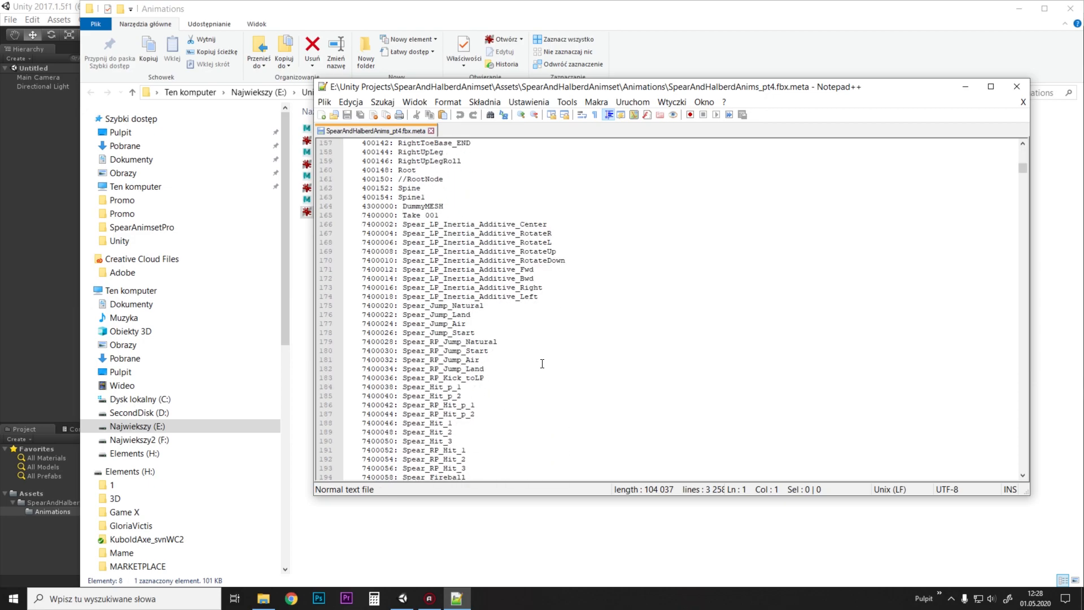
{"action": "mouse_move", "coordinate": [431, 214]}
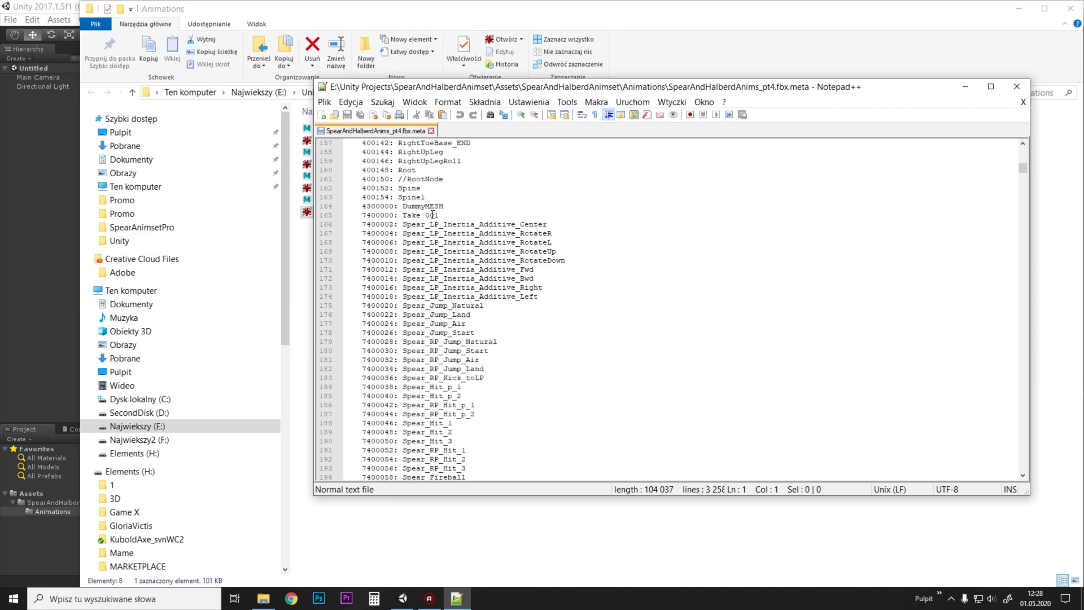
{"action": "scroll", "scroll_direction": "down", "scroll_amount": 3}
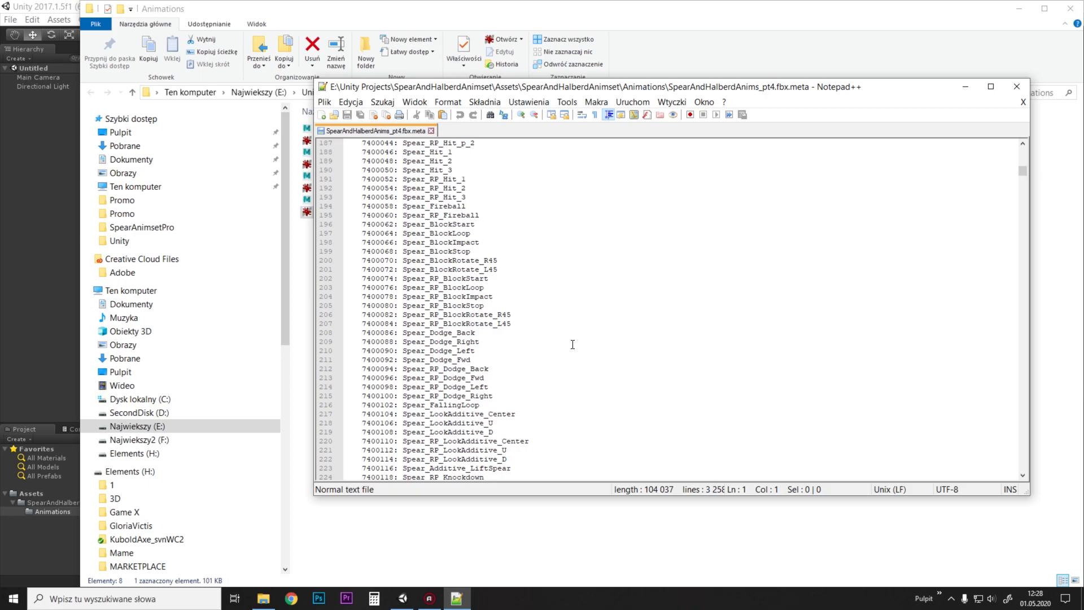
{"action": "scroll", "scroll_direction": "down", "scroll_amount": 3}
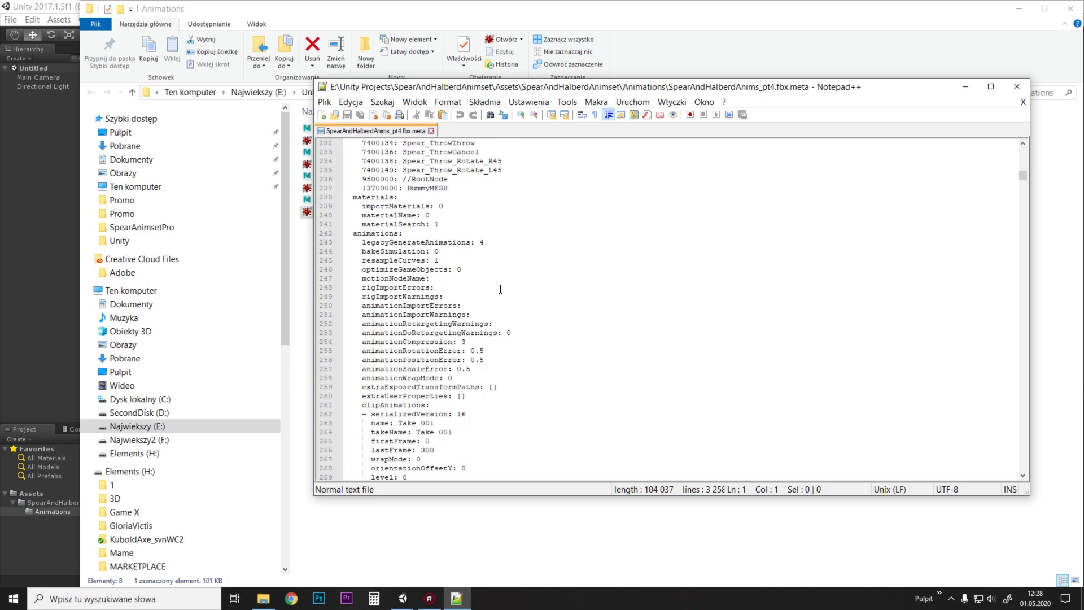
{"action": "scroll", "scroll_direction": "down", "scroll_amount": 3}
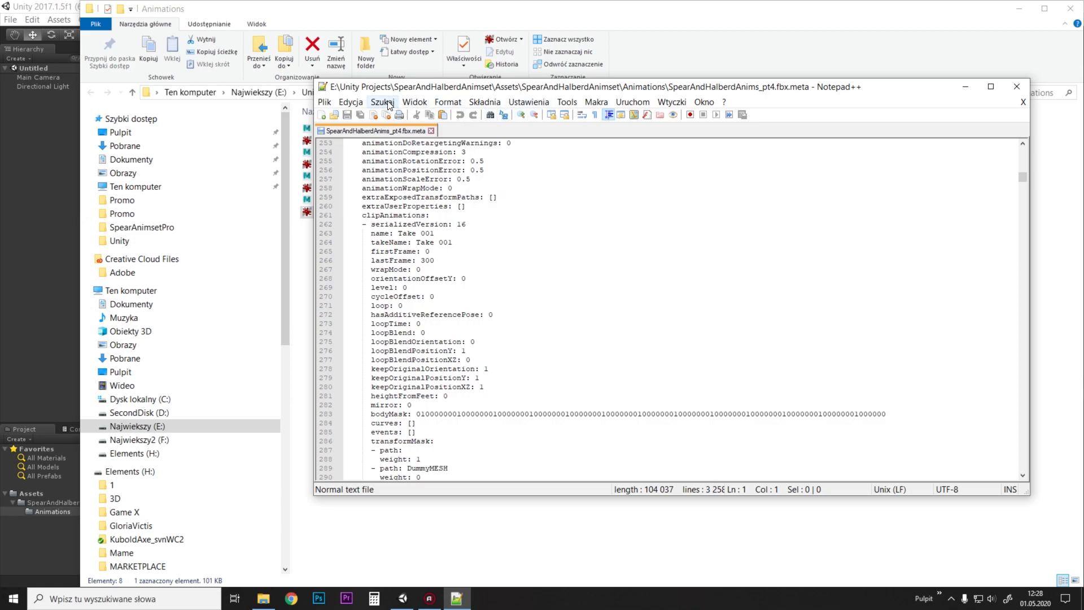
{"action": "mouse_move", "coordinate": [384, 105]}
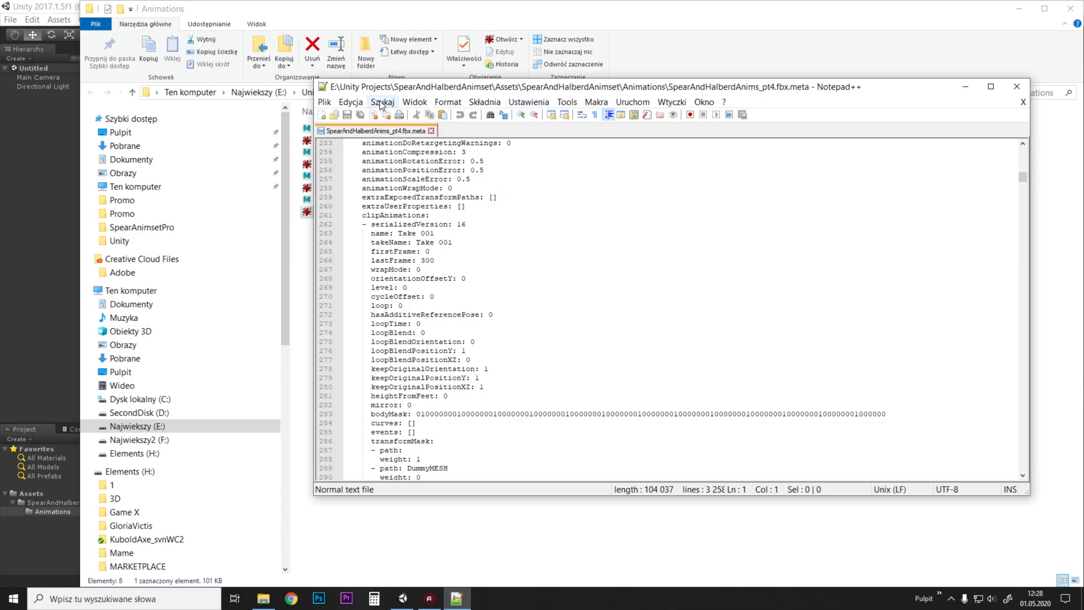
{"action": "left_click_drag", "start_coordinate": [671, 87], "coordinate": [671, 75]}
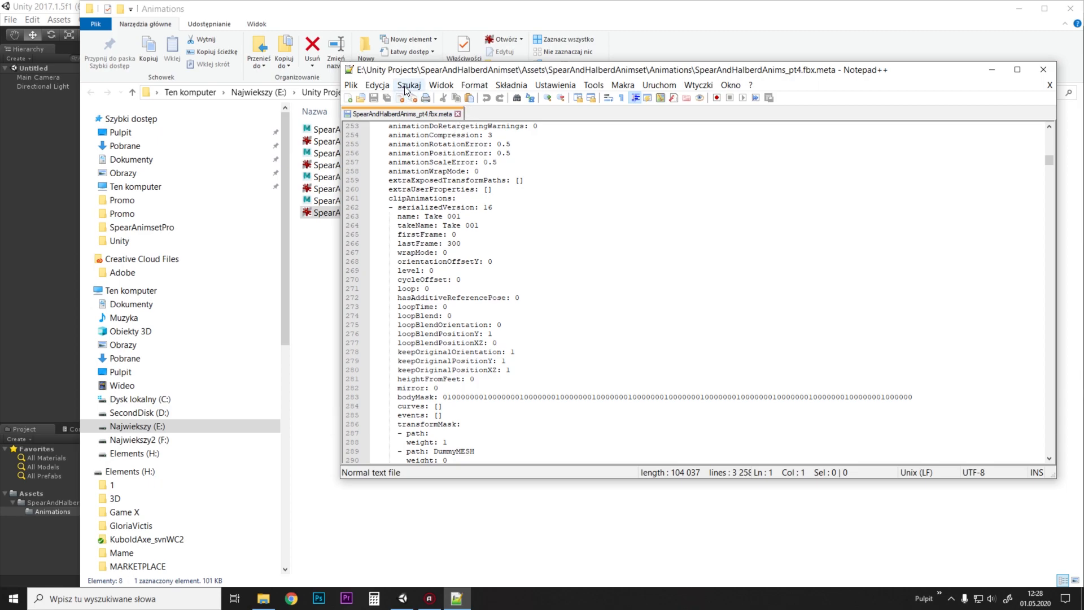
{"action": "left_click", "coordinate": [407, 84]}
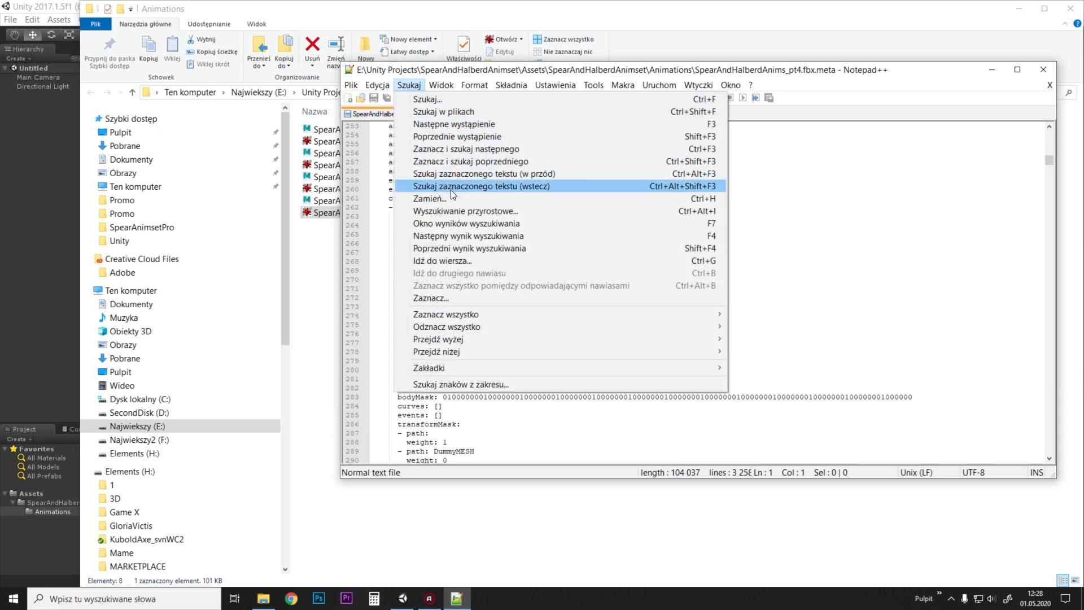
{"action": "mouse_move", "coordinate": [430, 198]}
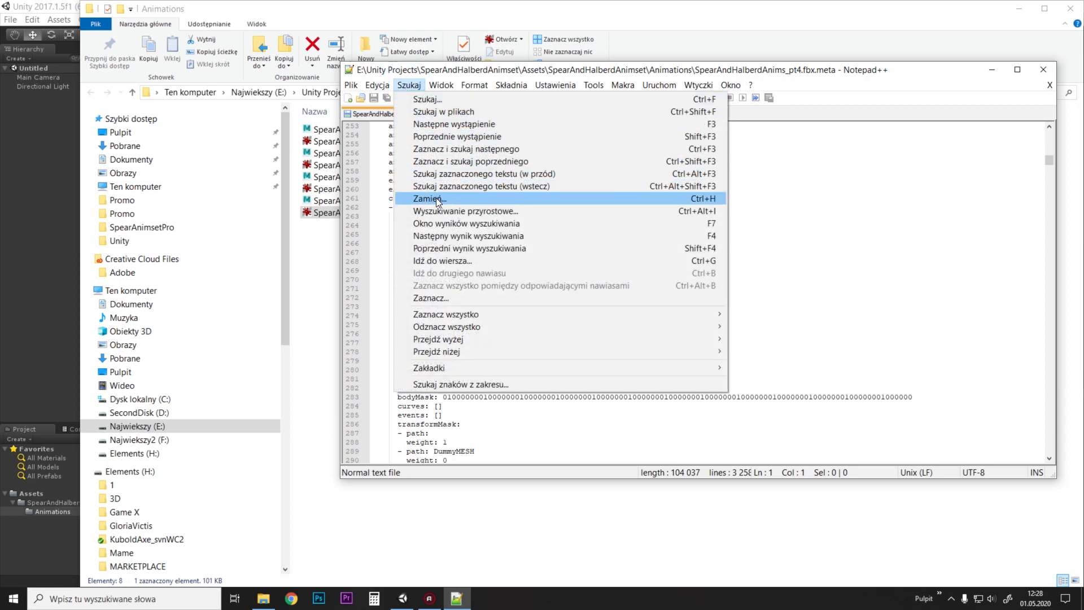
Step: Replace the loopBlend/keepOriginal root lines in all 70 clips with Take 001's block
{"action": "left_click", "coordinate": [428, 198]}
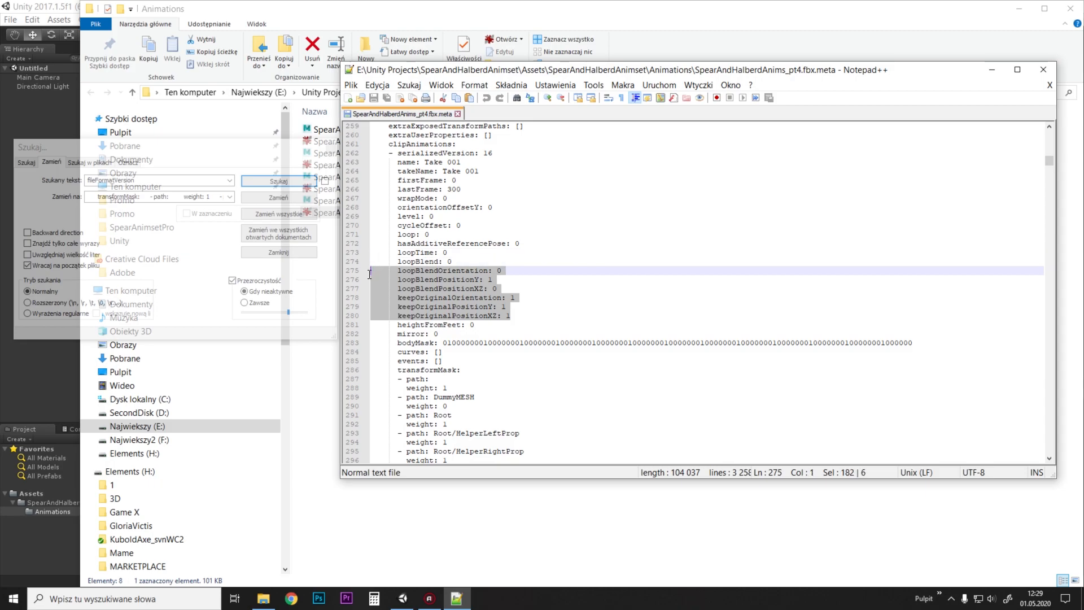
{"action": "mouse_move", "coordinate": [501, 271]}
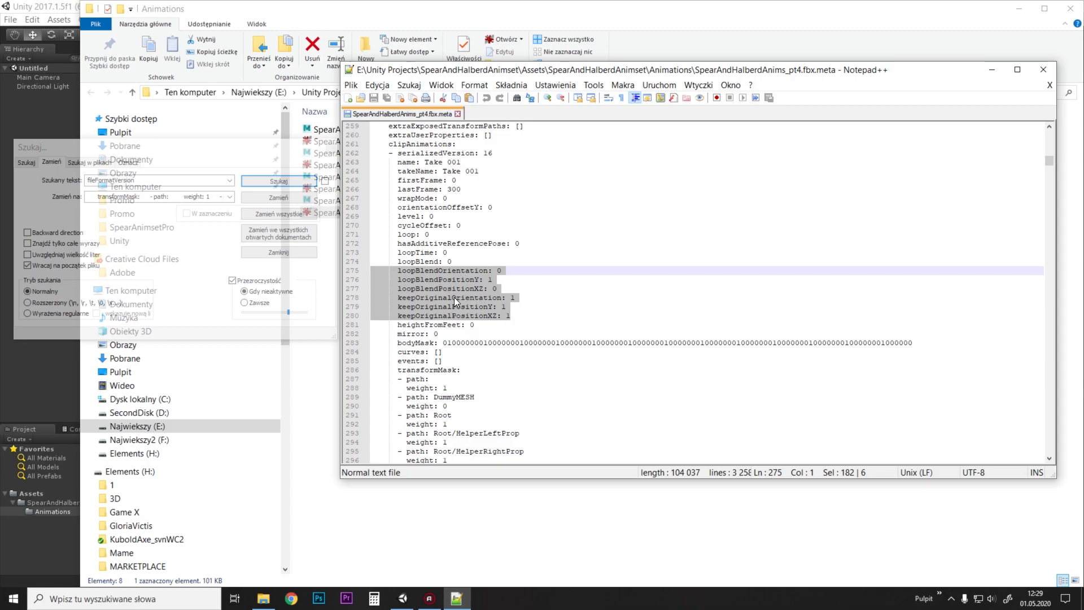
{"action": "mouse_move", "coordinate": [179, 151]}
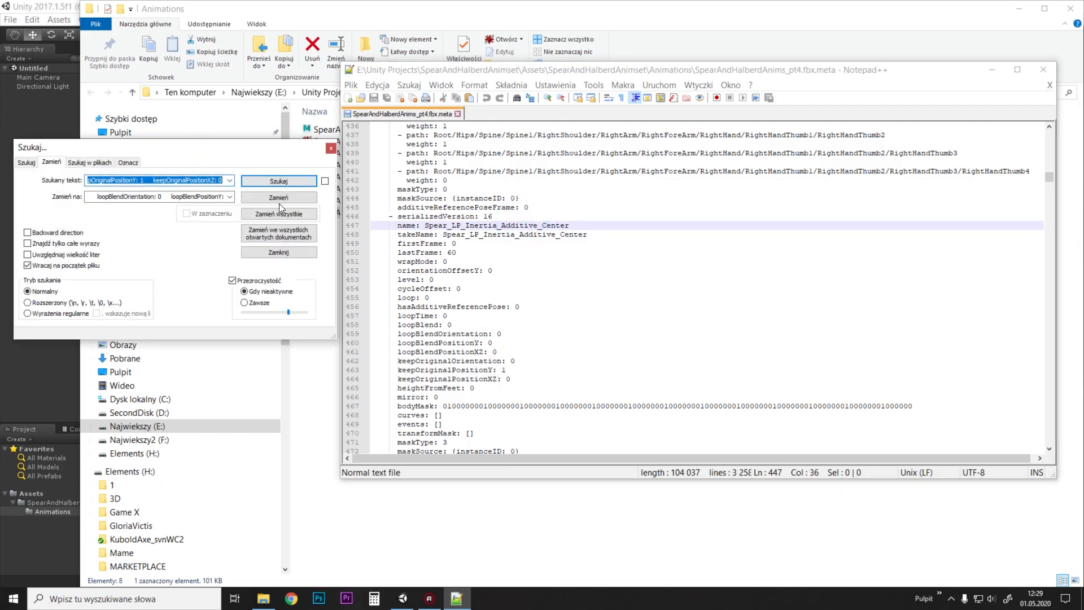
{"action": "left_click", "coordinate": [279, 213]}
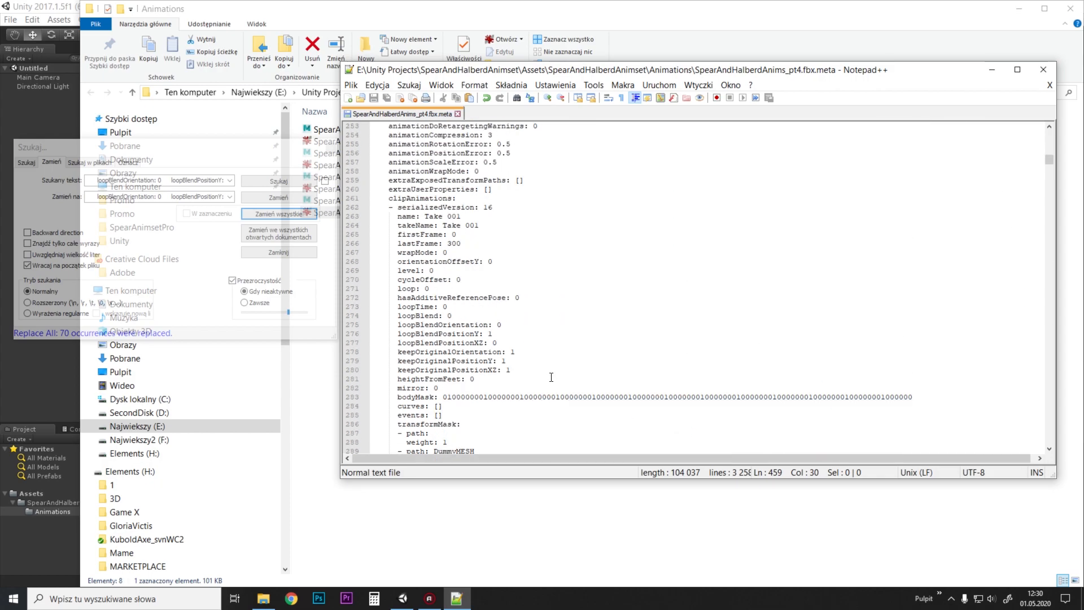
Step: Replace every empty transformMask entry with Take 001's full per-bone mask across 70 clips
{"action": "scroll", "scroll_direction": "down", "scroll_amount": 3}
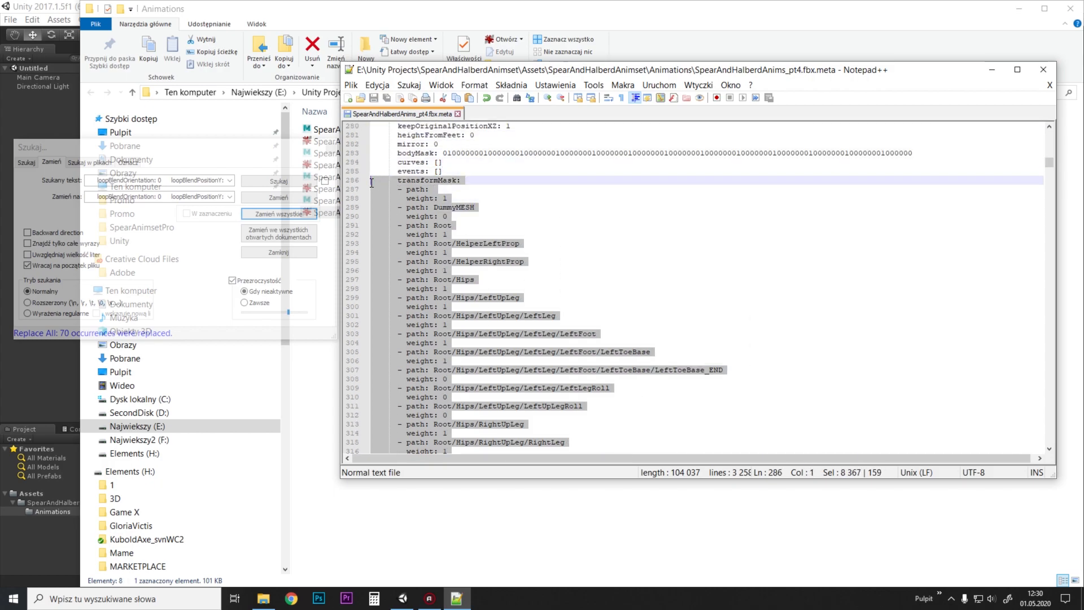
{"action": "mouse_move", "coordinate": [380, 181]}
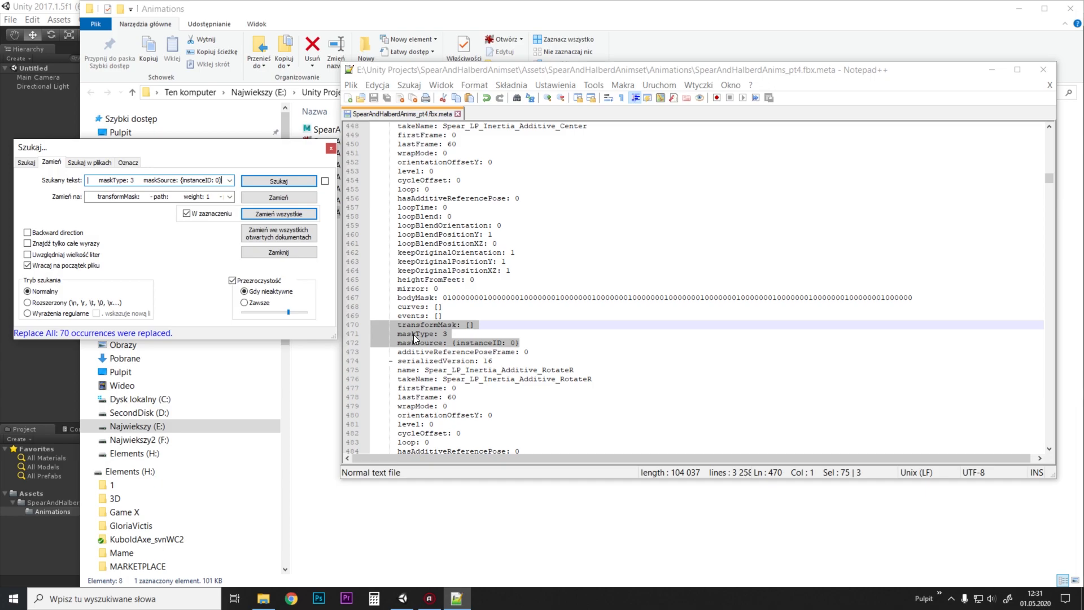
{"action": "mouse_move", "coordinate": [157, 196]}
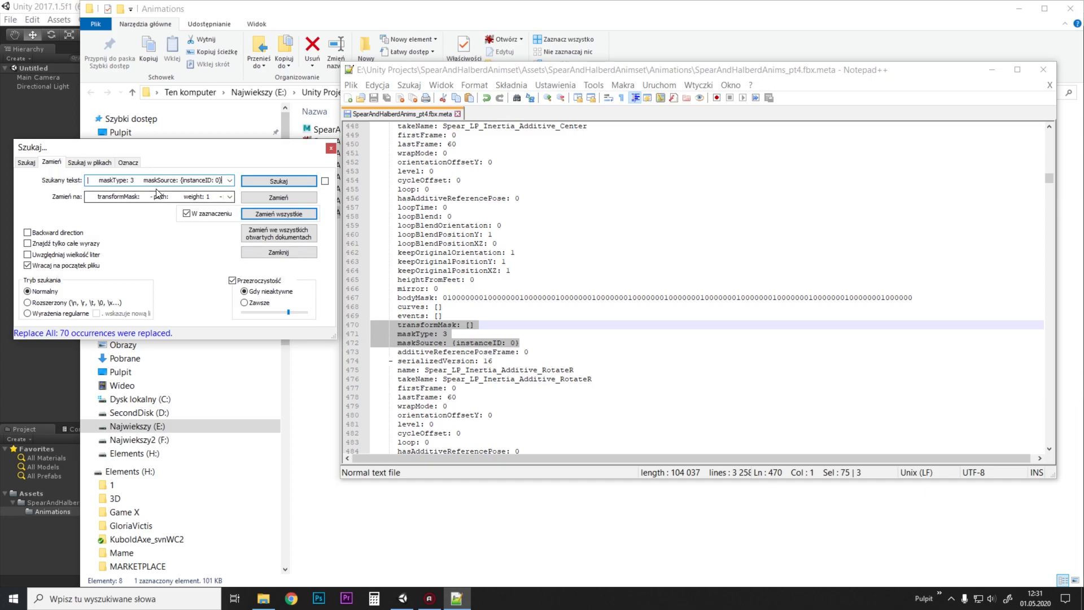
{"action": "left_click", "coordinate": [485, 216]}
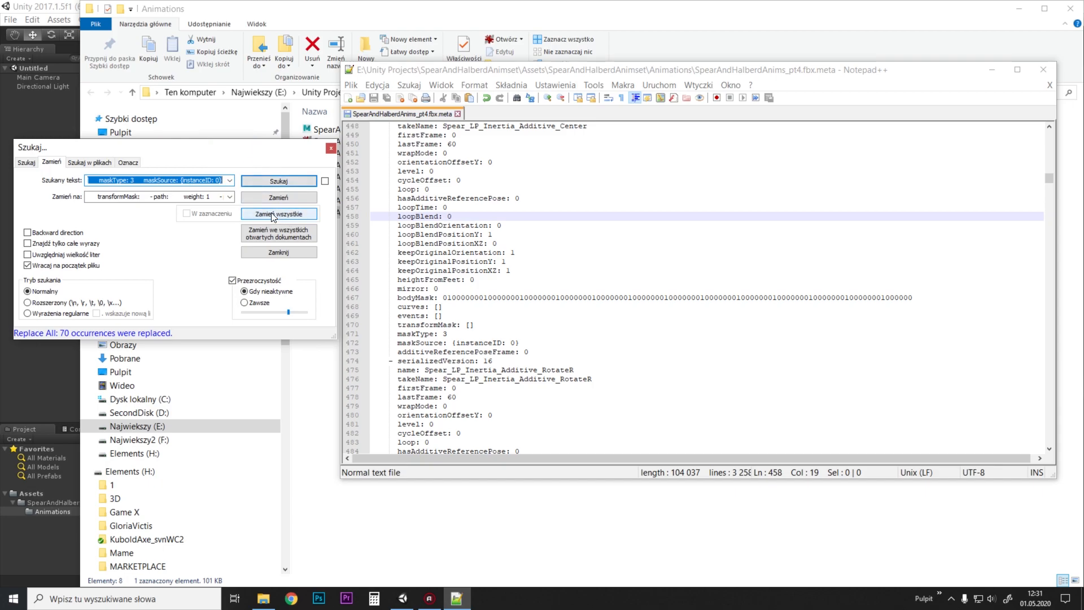
{"action": "mouse_move", "coordinate": [281, 215]}
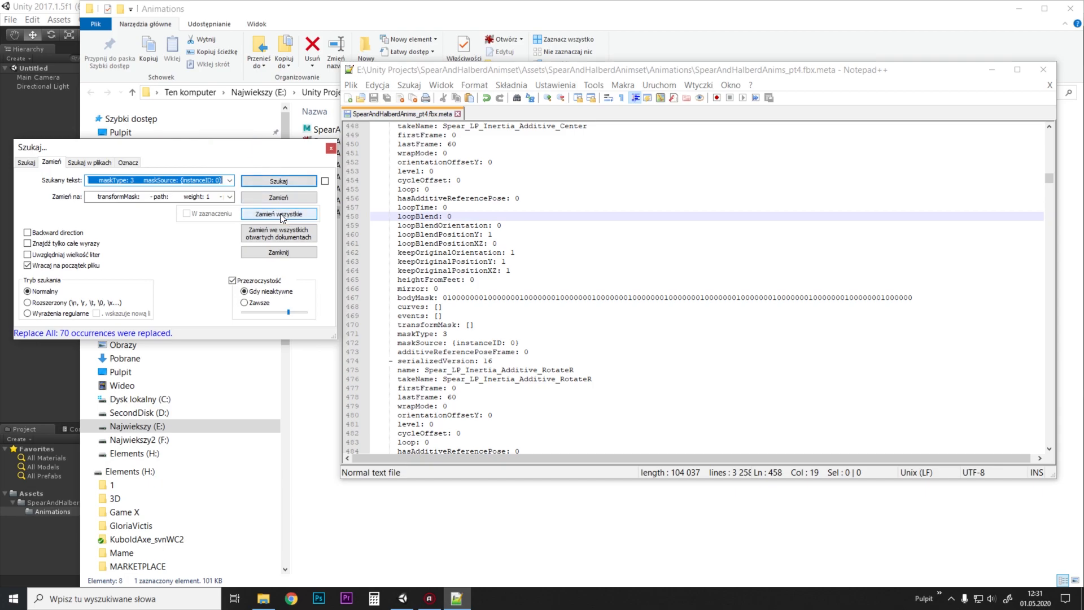
{"action": "left_click", "coordinate": [278, 214]}
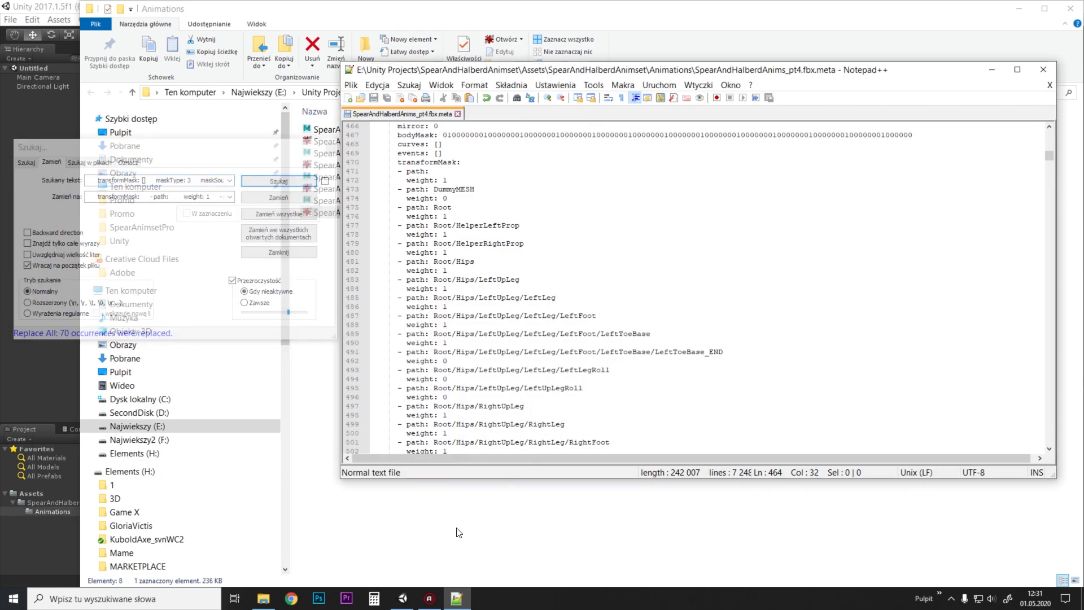
{"action": "mouse_move", "coordinate": [401, 599]}
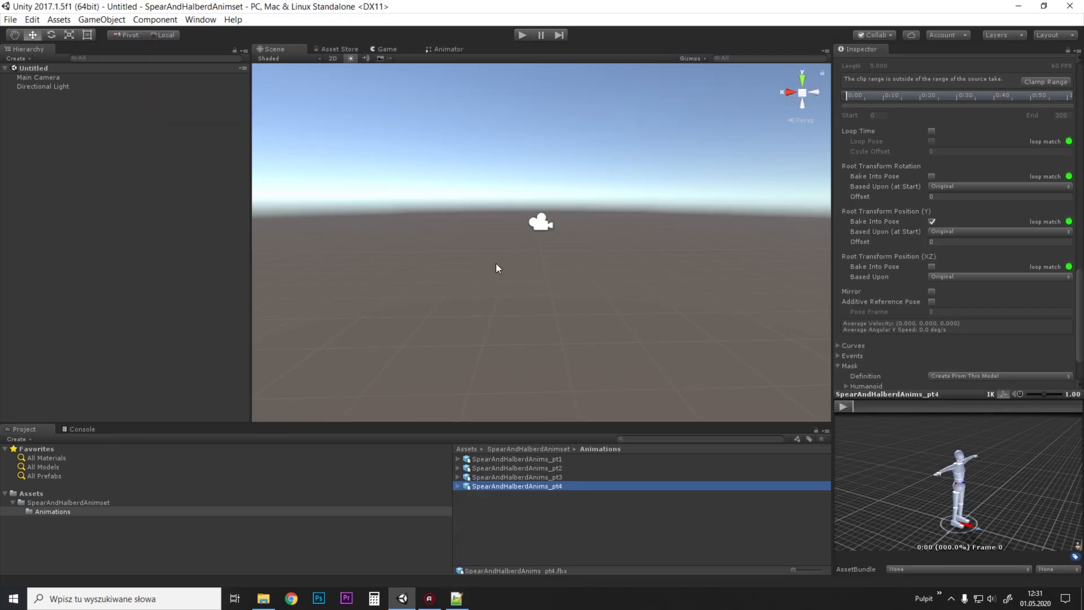
Step: Reselect pt4 to refresh it and confirm Spear_Death2 shows the baked root Y and populated bone mask
{"action": "left_click", "coordinate": [517, 477]}
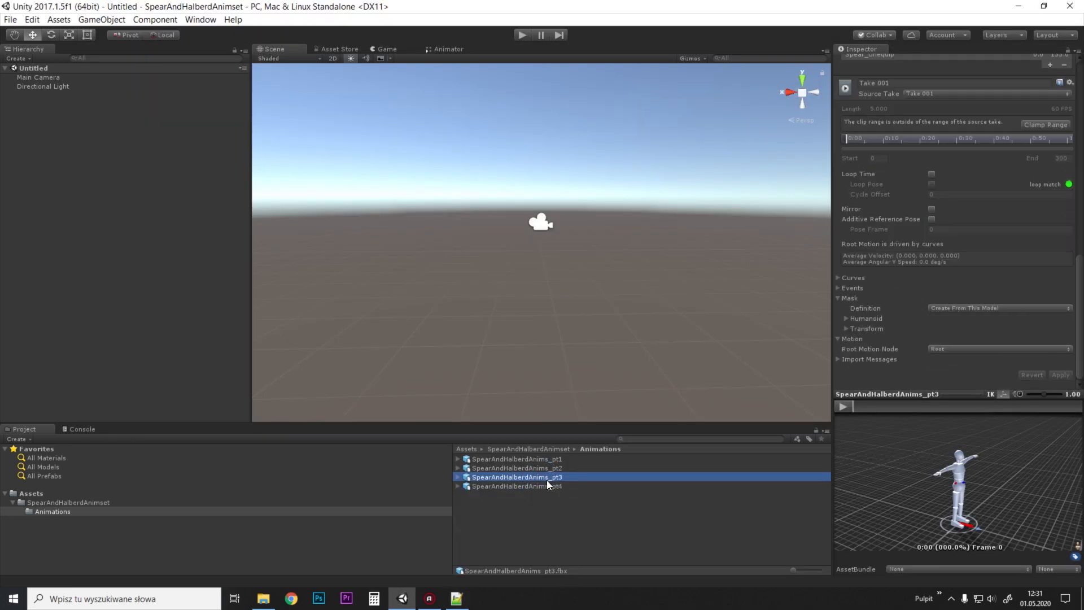
{"action": "left_click", "coordinate": [518, 486]}
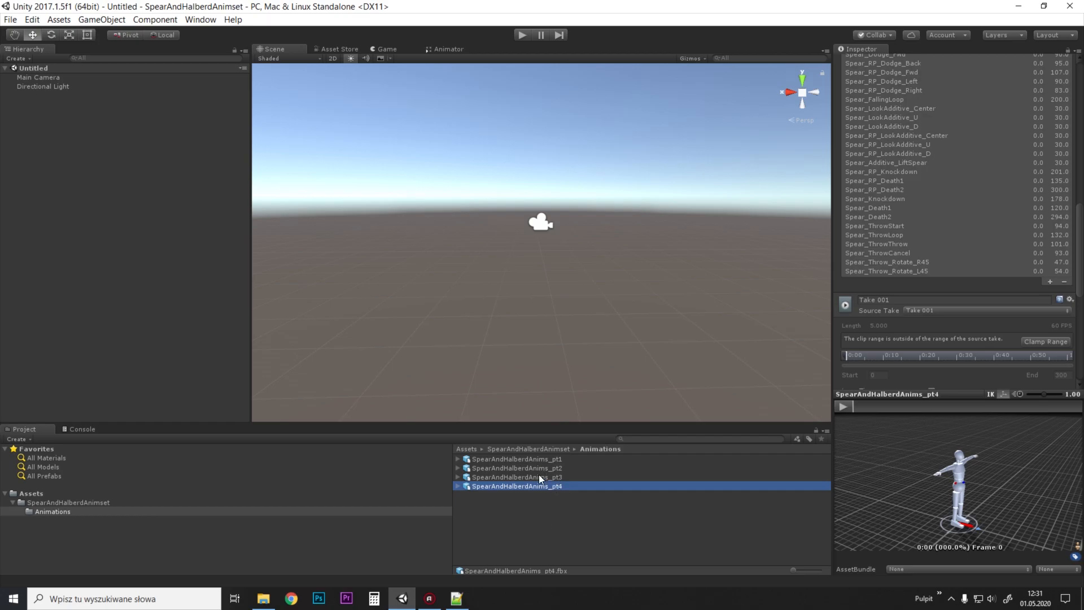
{"action": "left_click", "coordinate": [895, 136]}
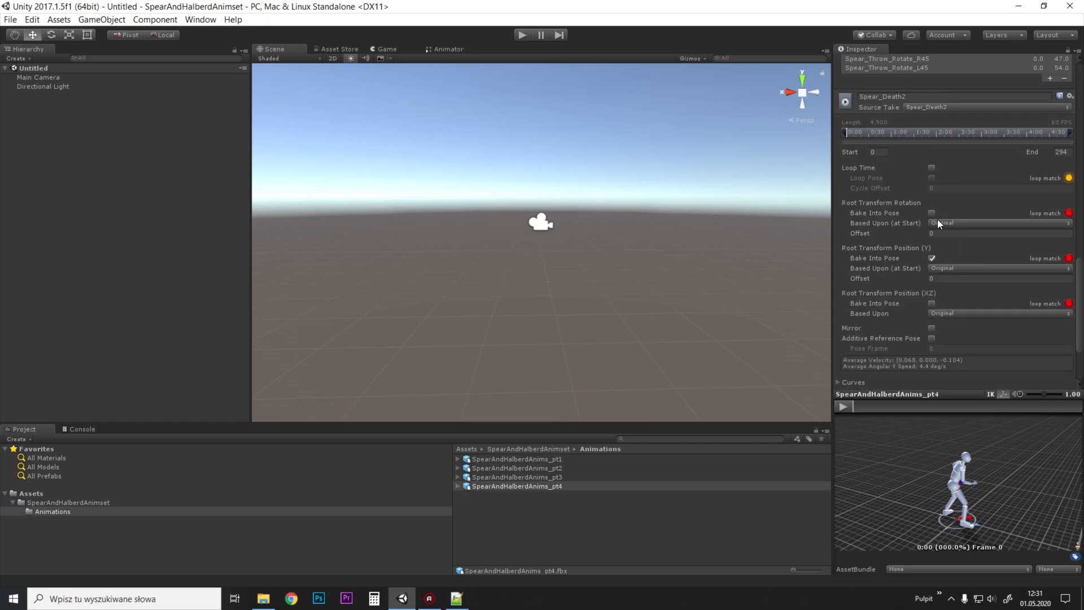
{"action": "scroll", "scroll_direction": "down", "scroll_amount": 3}
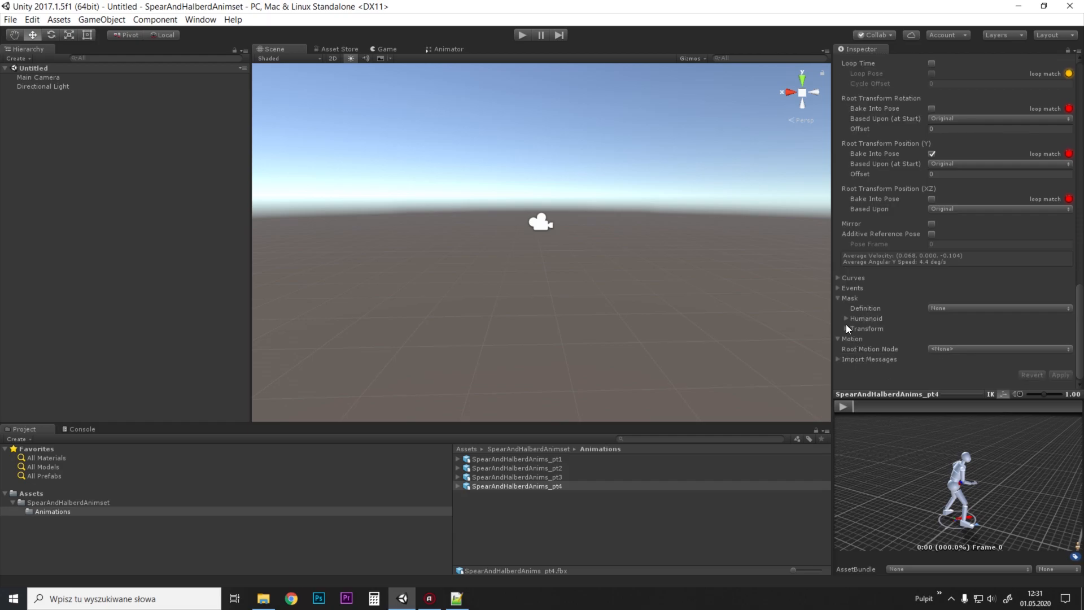
{"action": "left_click", "coordinate": [839, 329]}
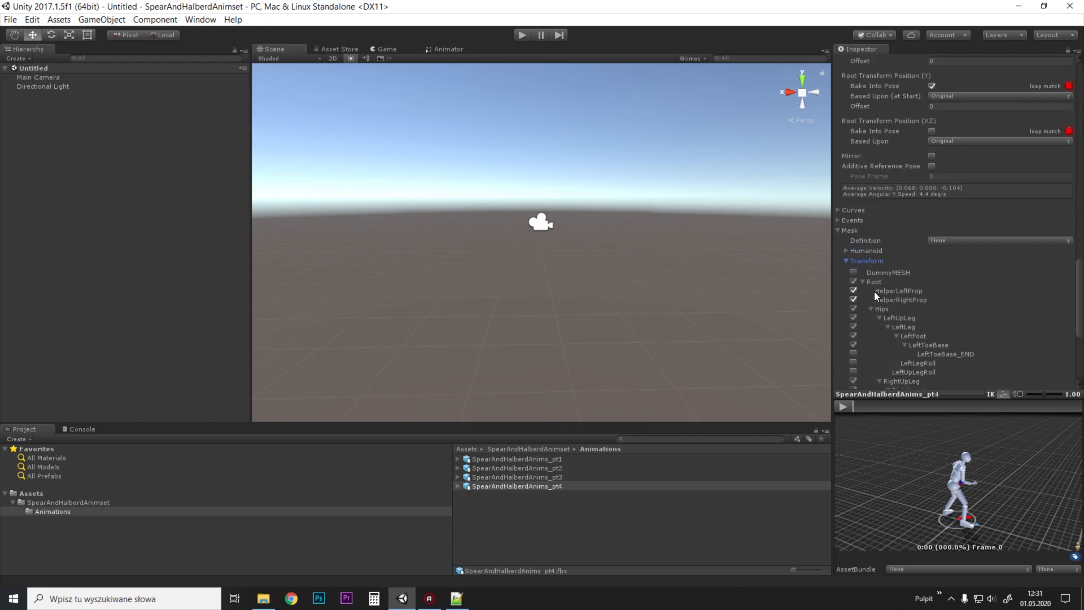